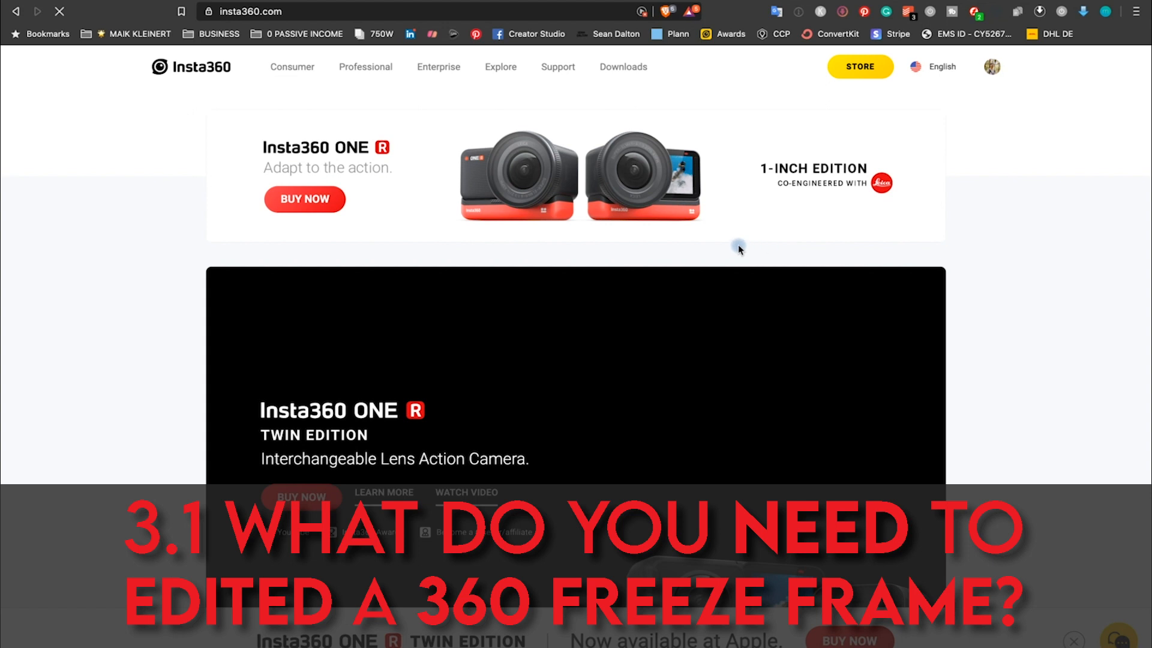
Step: Reach the Insta360 ONE R downloads page and scroll to Insta360 Studio 2020
click(622, 67)
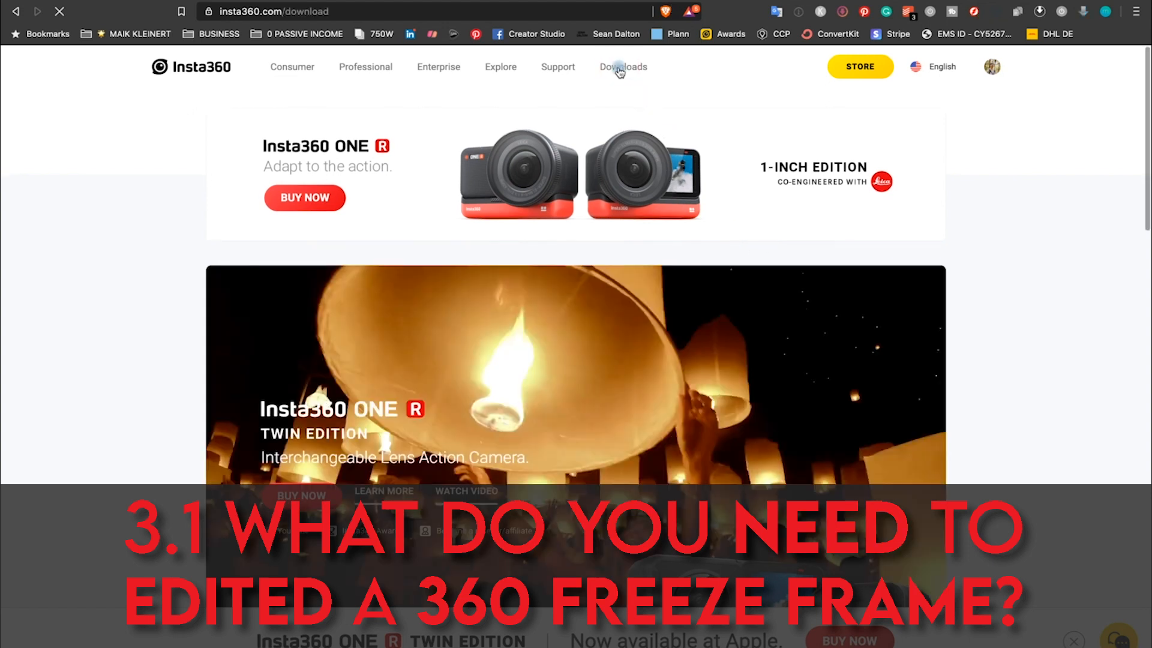
click(622, 67)
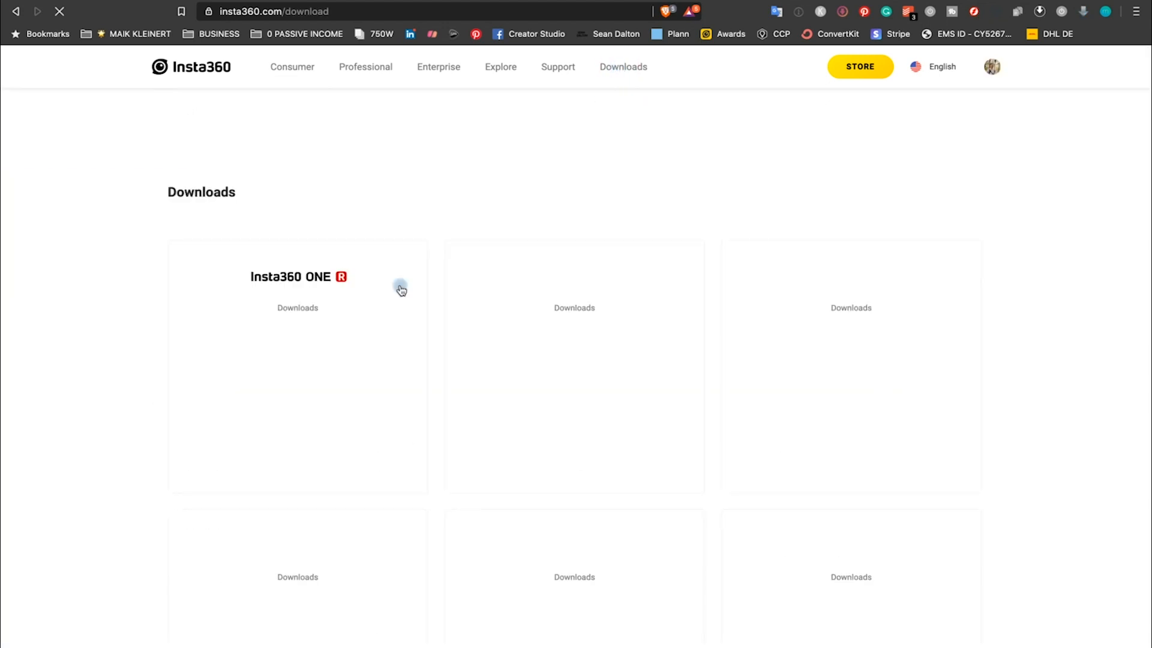
click(298, 308)
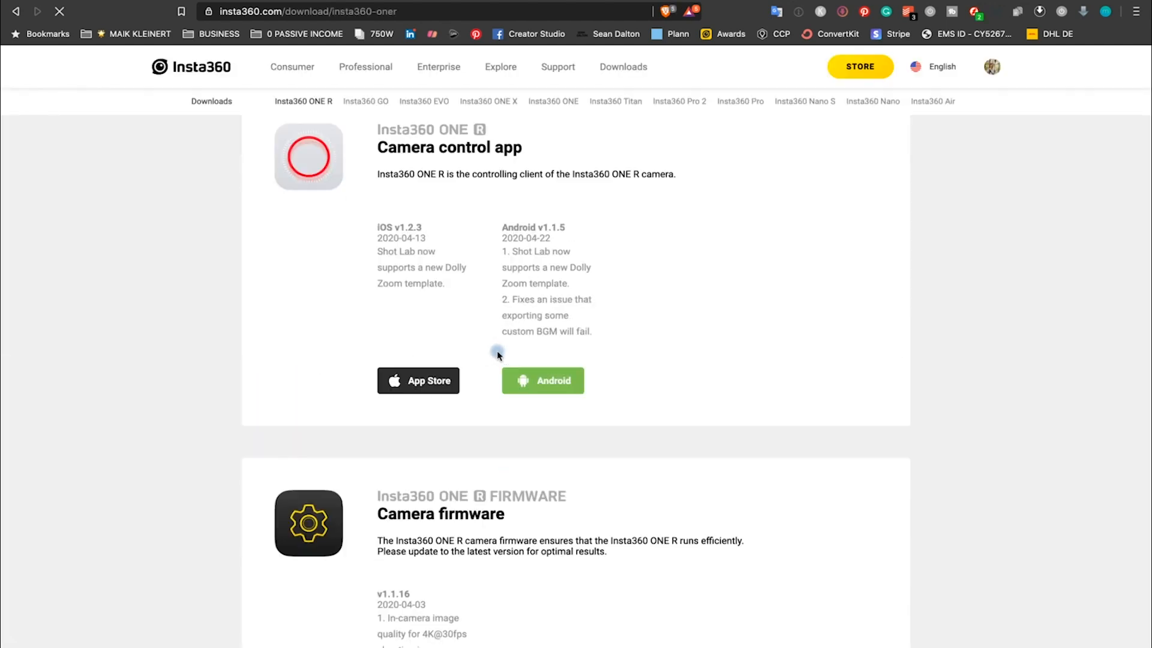
scroll(down, 3)
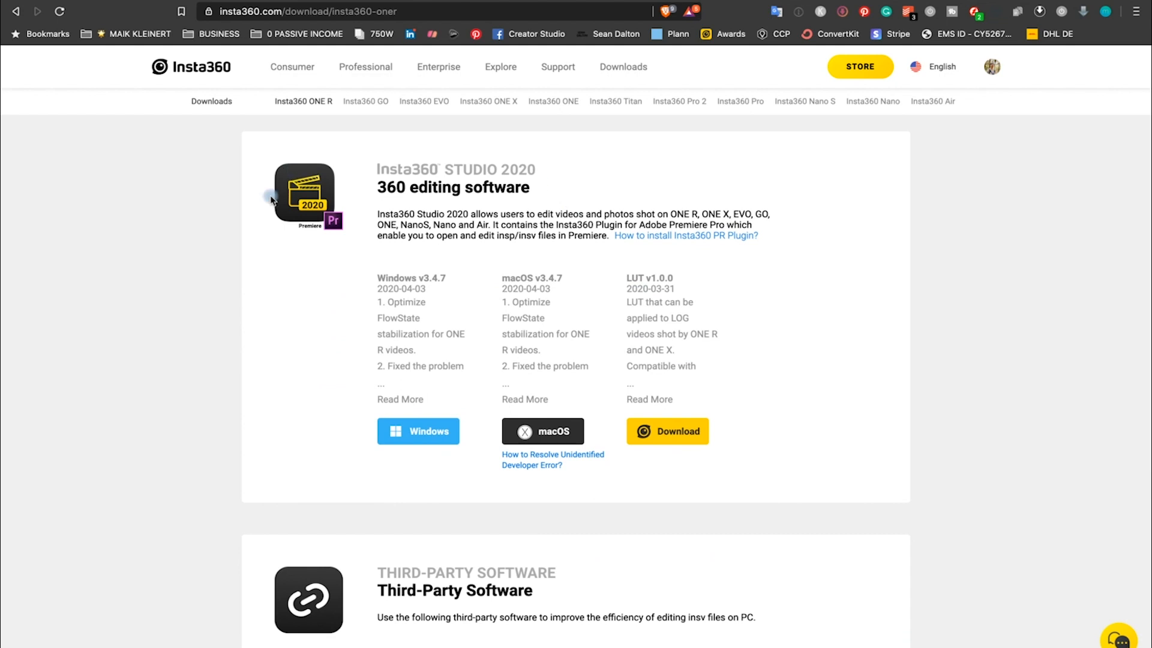
scroll(down, 3)
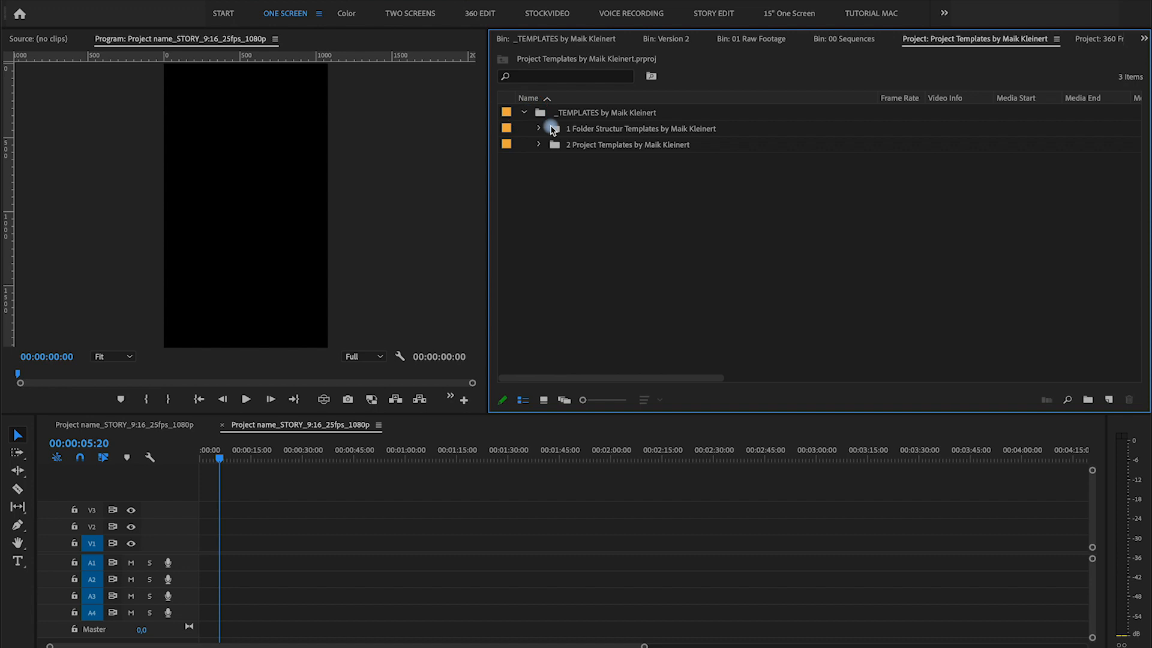
Step: Expand the template bins and import the ONE X .insv clips into the ONE X footage bin
click(539, 128)
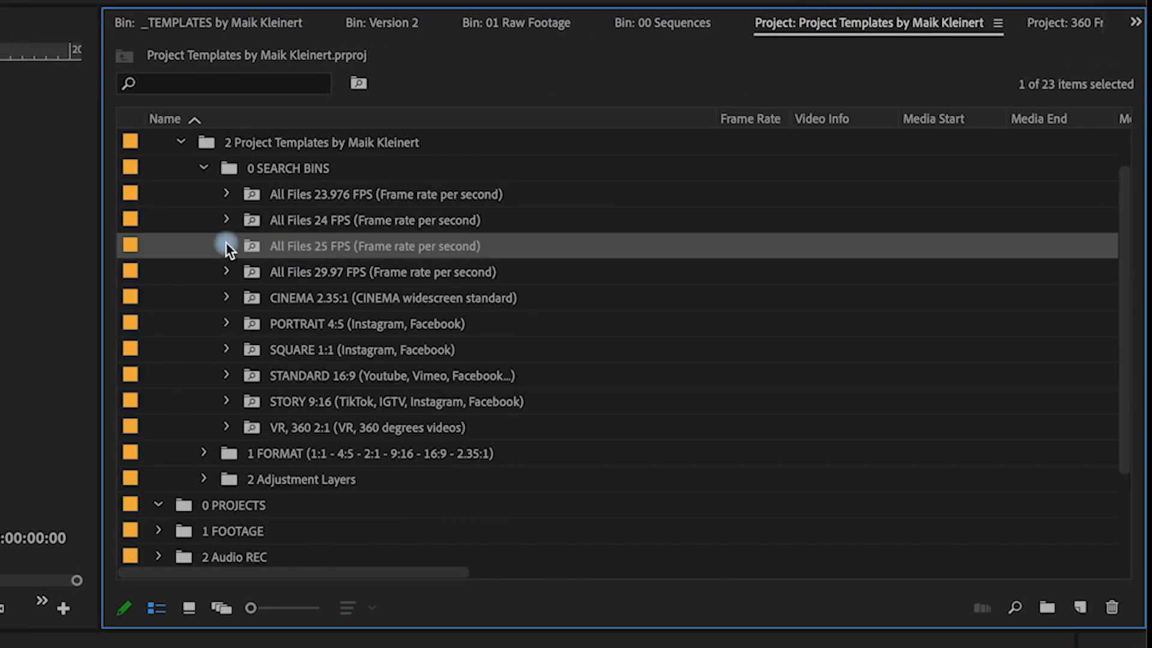
click(227, 245)
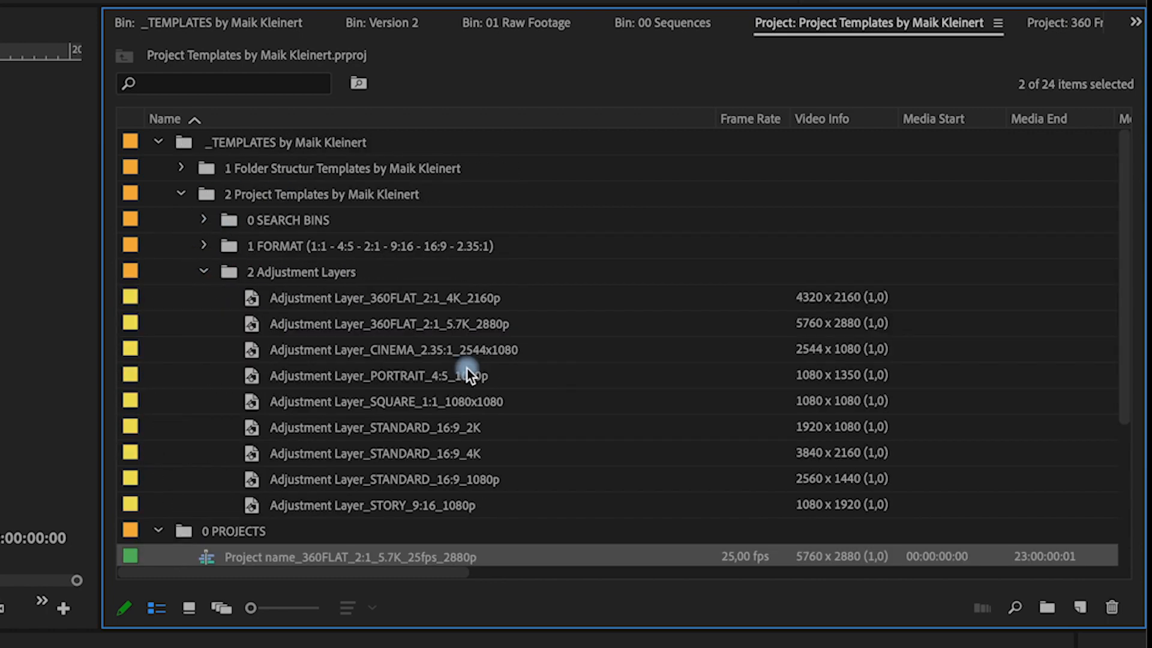
right_click(577, 192)
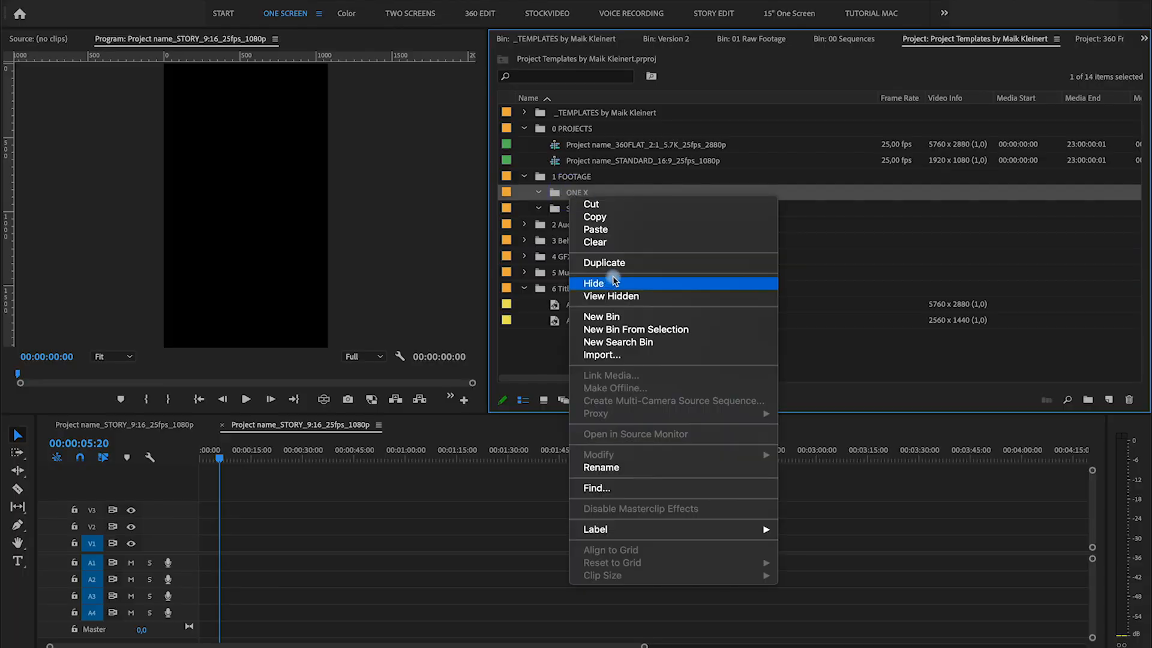
click(601, 356)
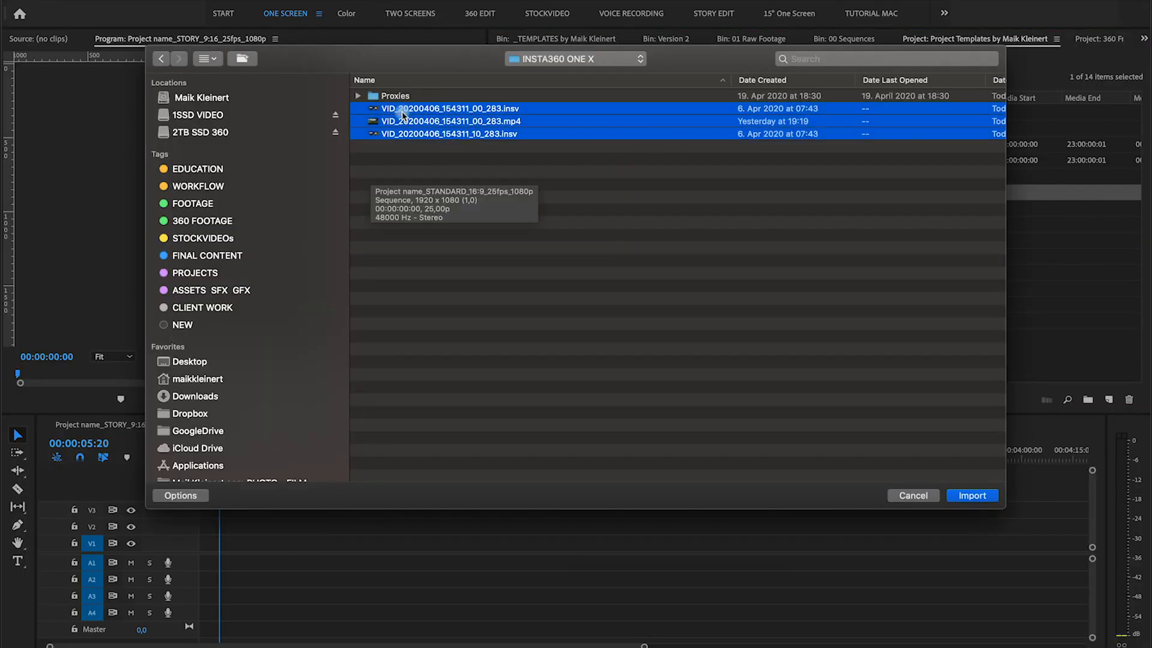
click(971, 495)
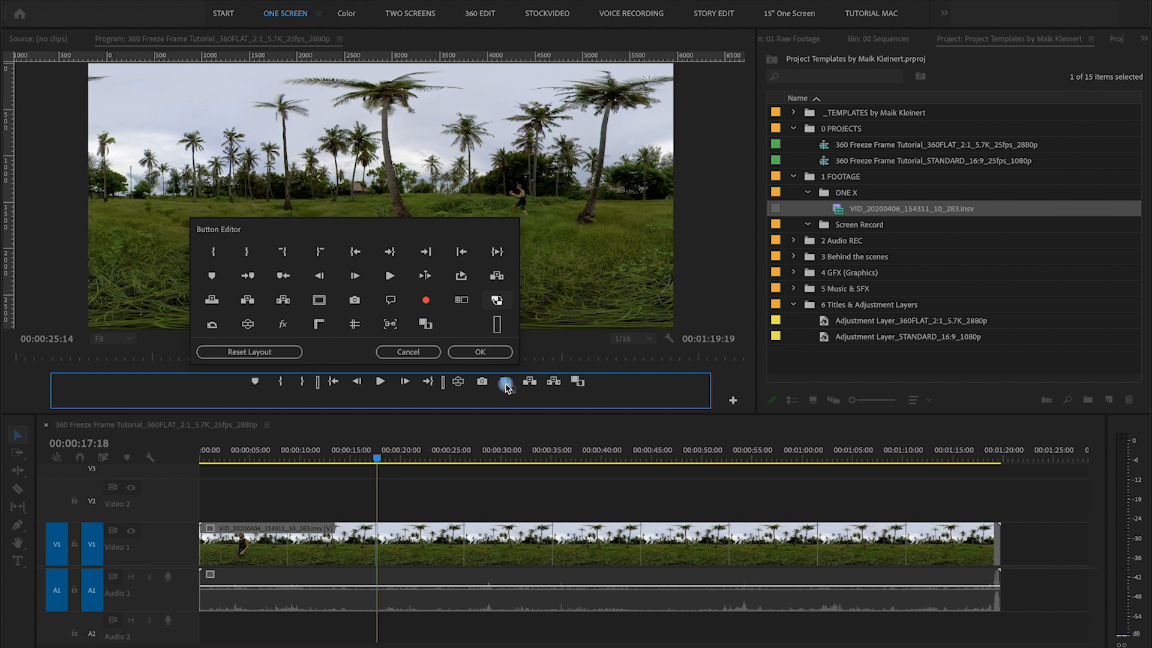
Step: Create a sequence from the 360 clip and rename it 360 Freeze Frame Tutorial
click(479, 352)
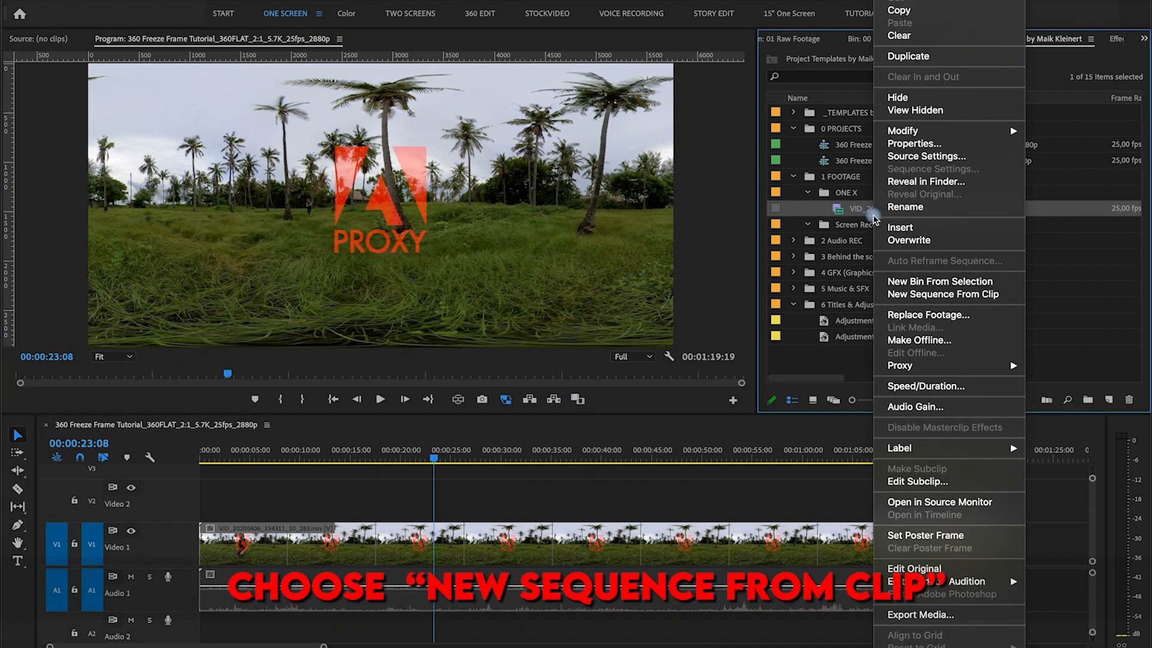
click(943, 294)
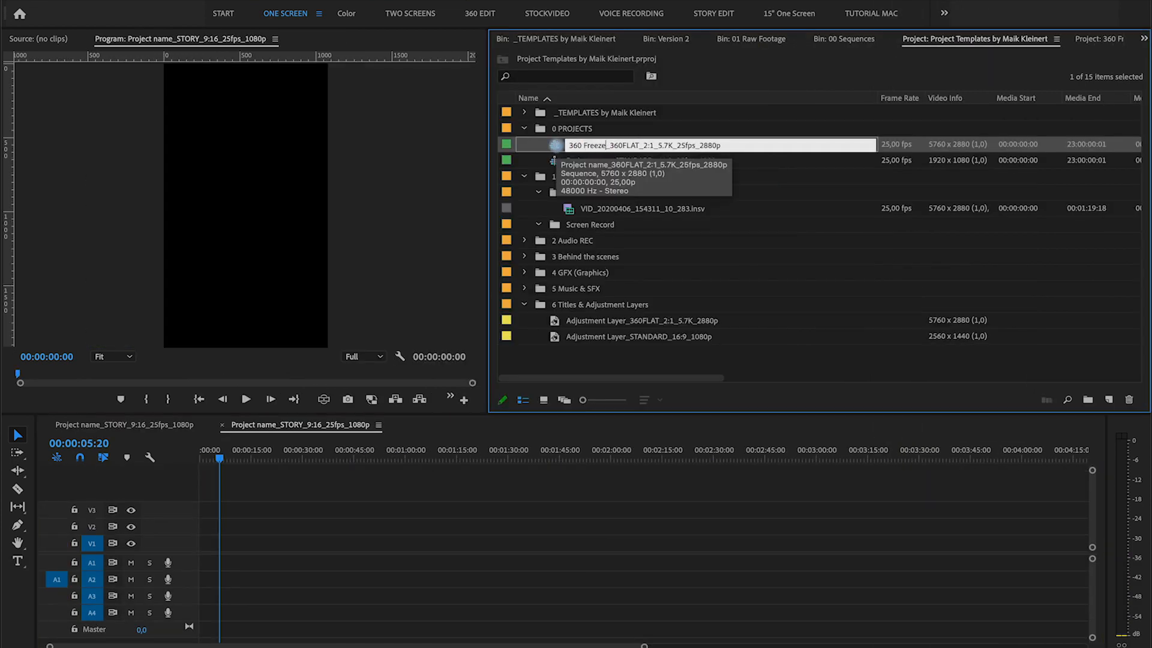
text(Frame Tutorial)
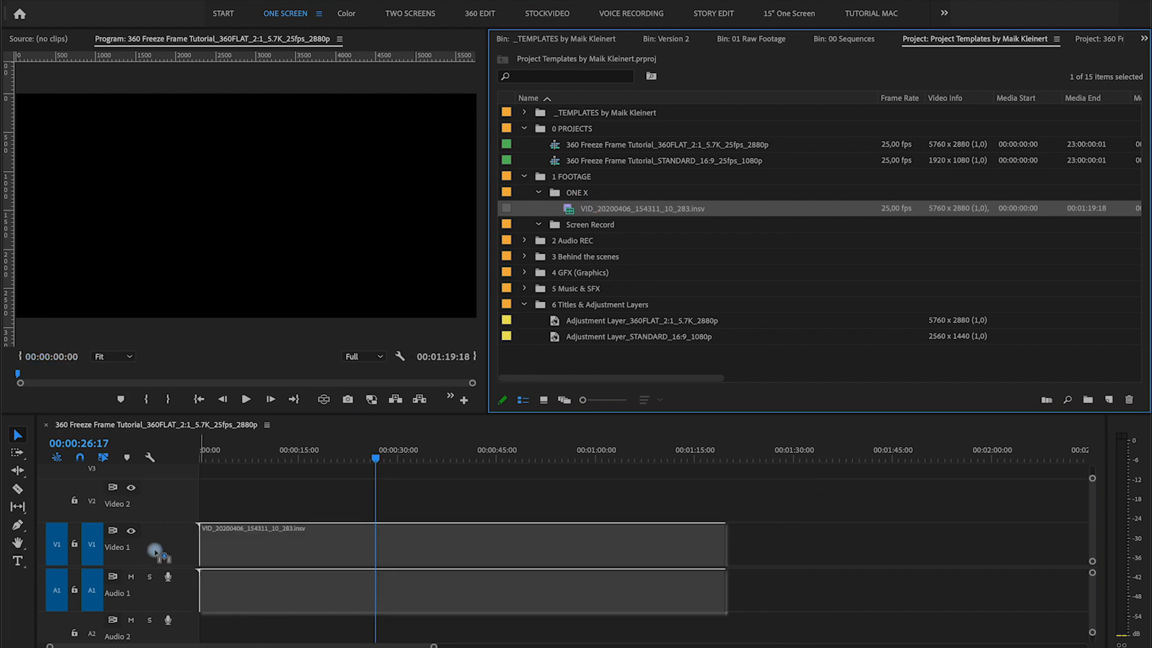
click(389, 464)
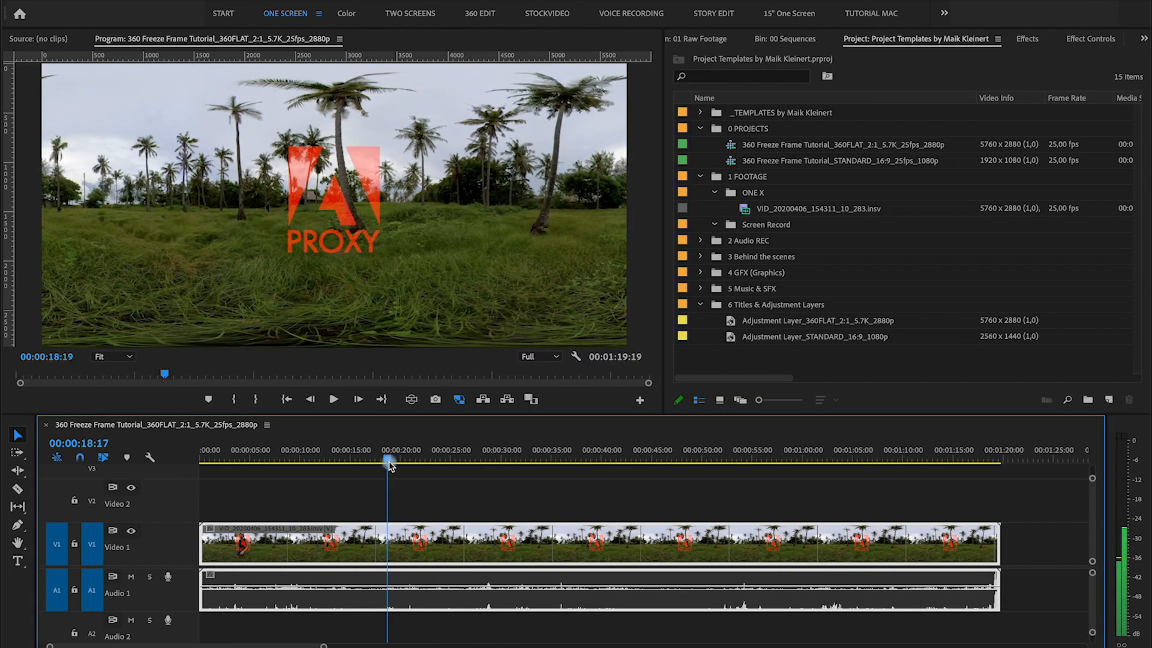
Step: Razor the 360 clip at each freeze point into separate pieces
click(928, 457)
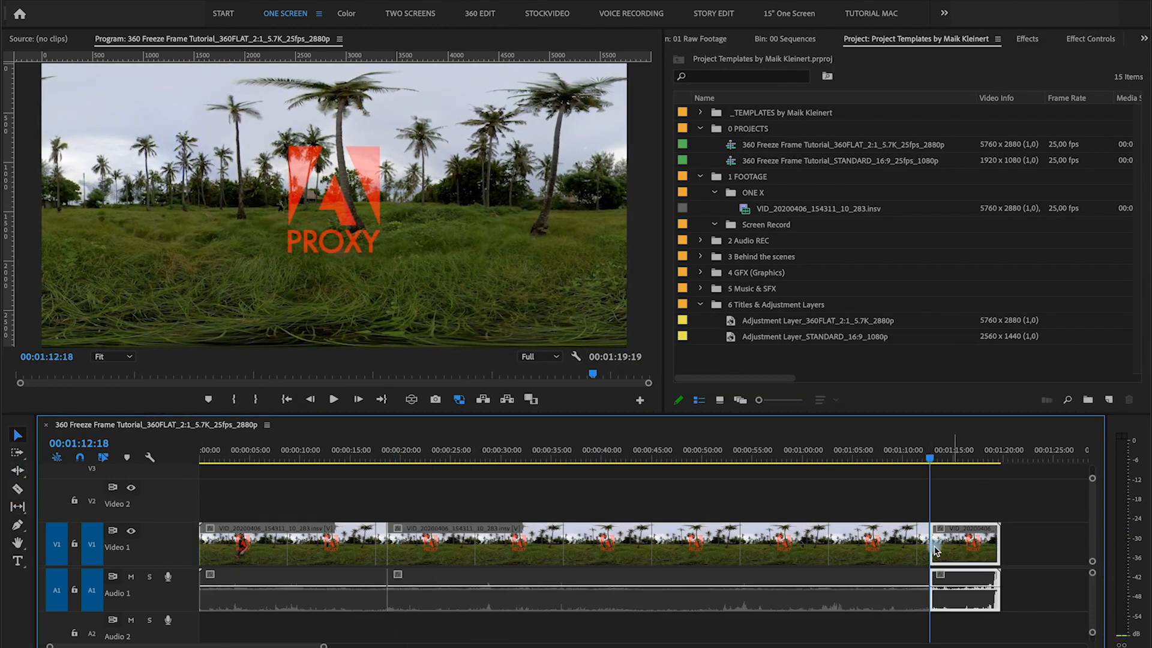
key(c)
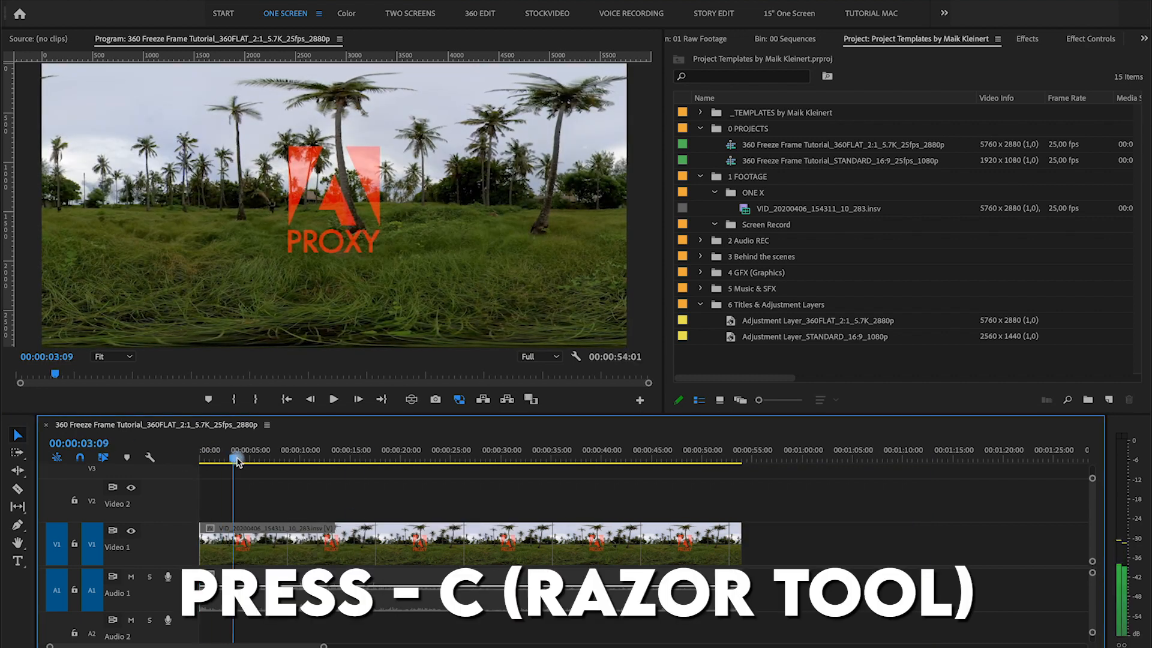
click(335, 461)
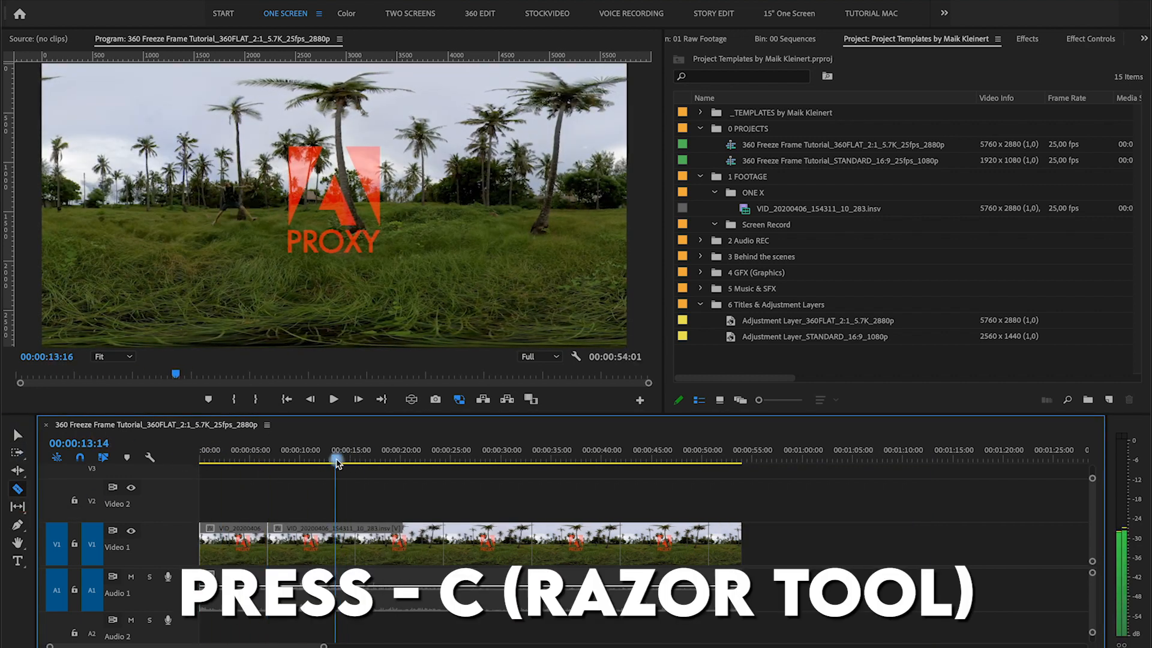
click(468, 459)
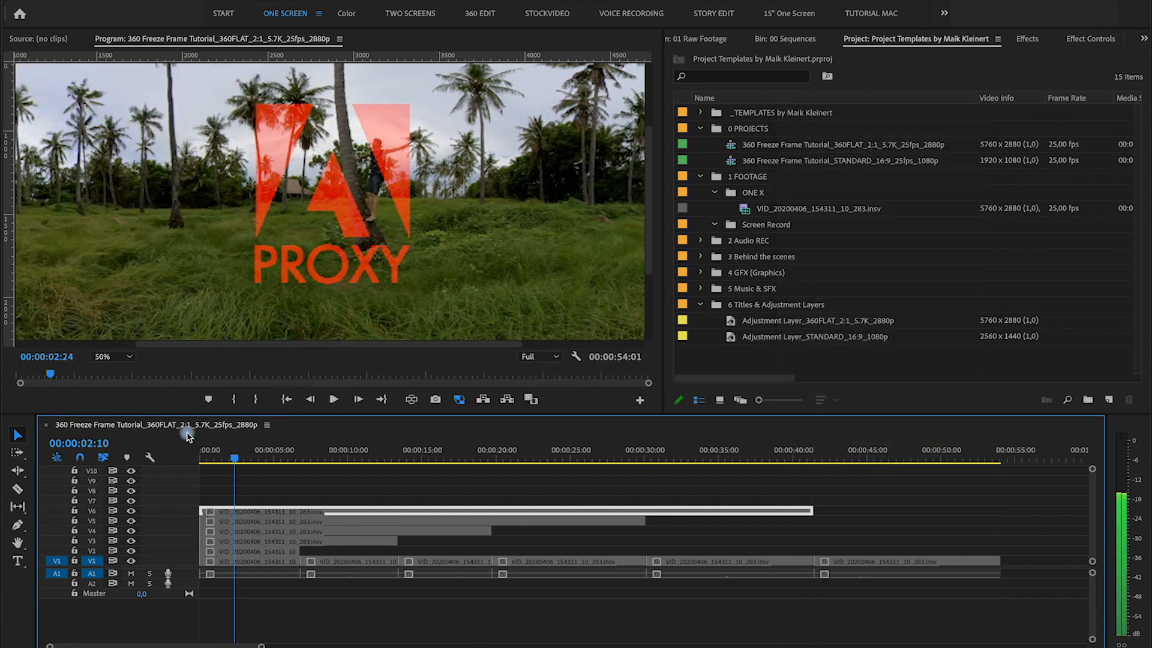
click(644, 460)
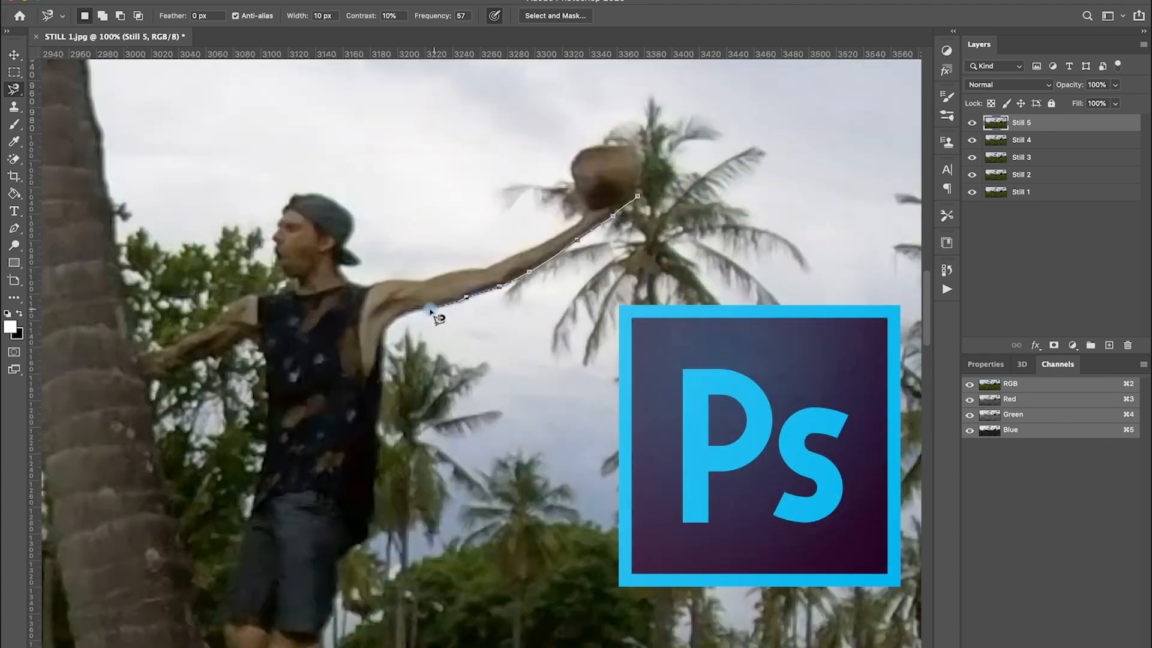
Step: Scroll the view while tracing the arm and coconut on the Still 5 layer
scroll(down, 3)
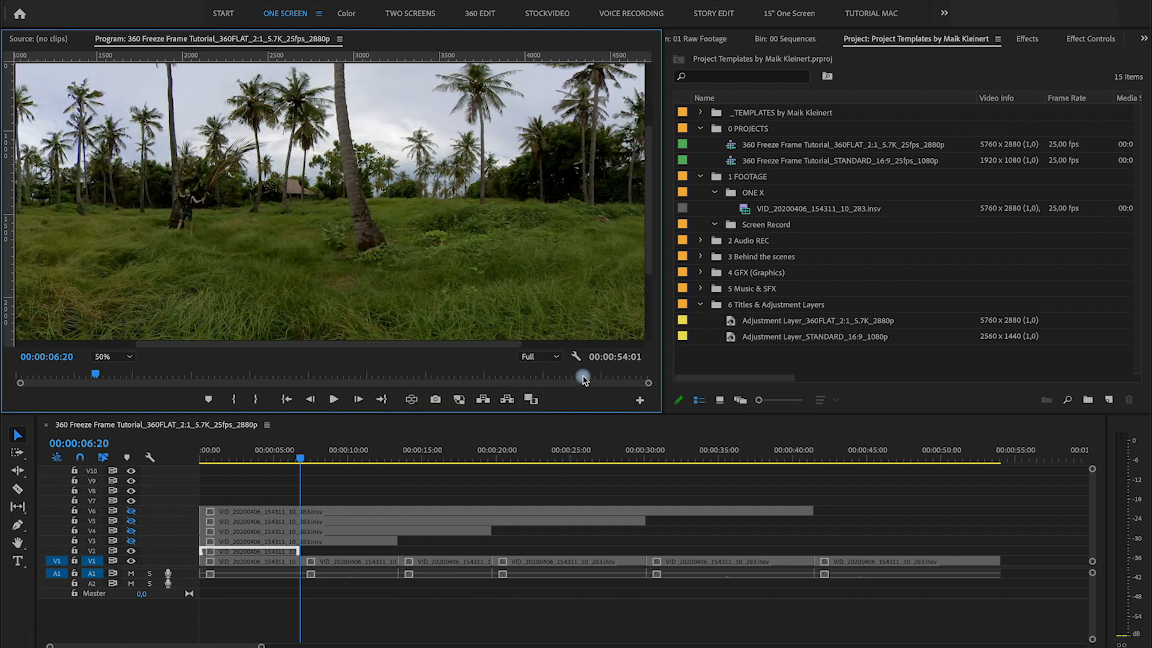
Step: Export the current freeze-point frame as a JPEG still named STILL 1, then move to the next point
click(435, 398)
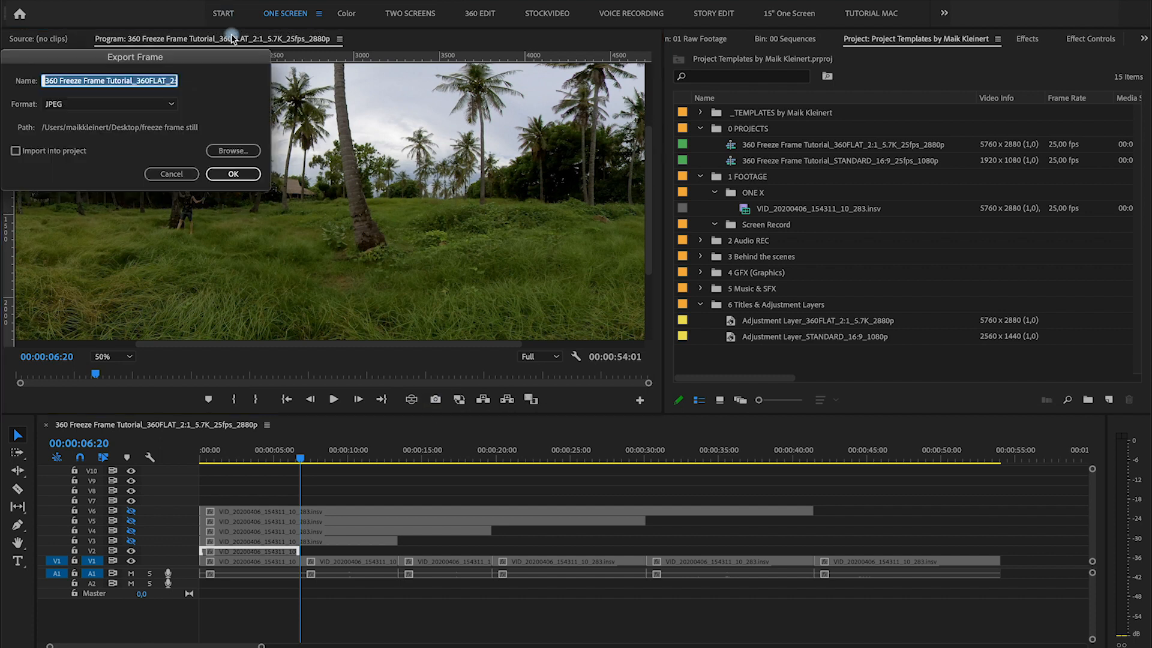
text(STILL)
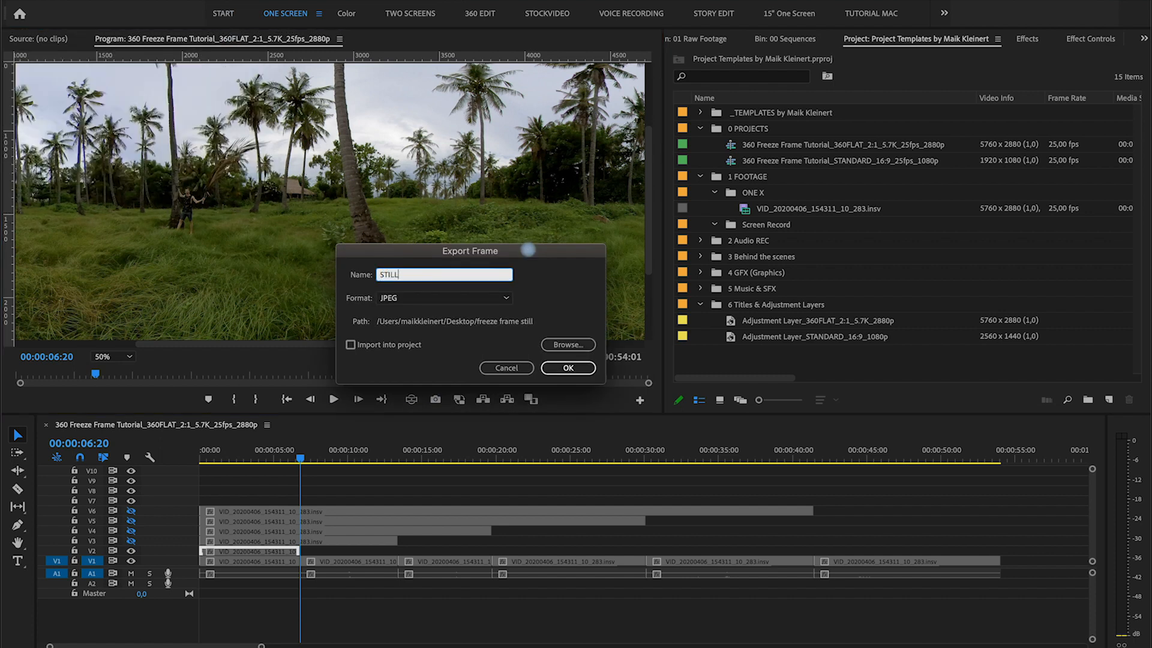
text(1)
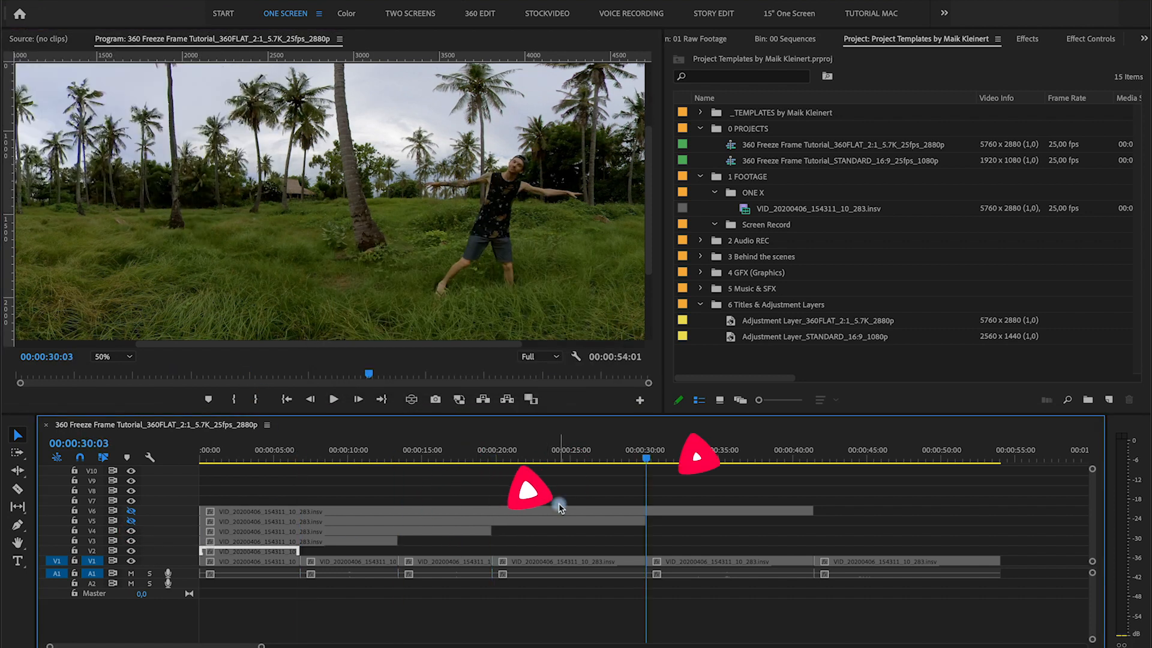
click(434, 399)
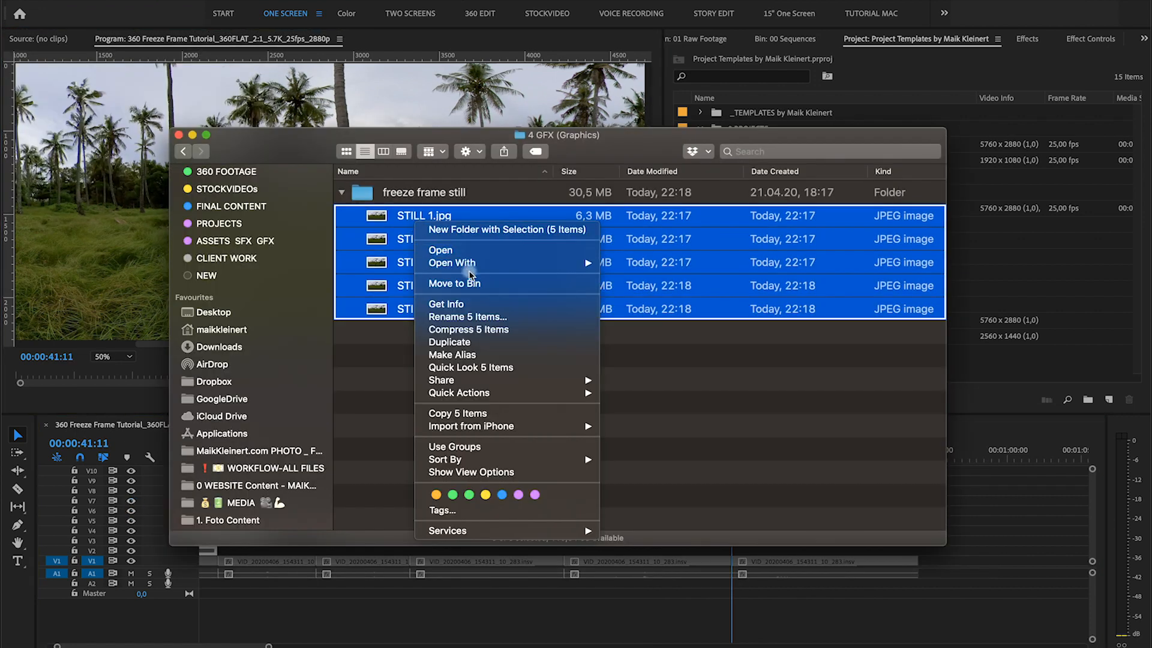
Step: Open the exported stills in Photoshop and make the STILL 4 background an editable Still 4 layer
click(439, 249)
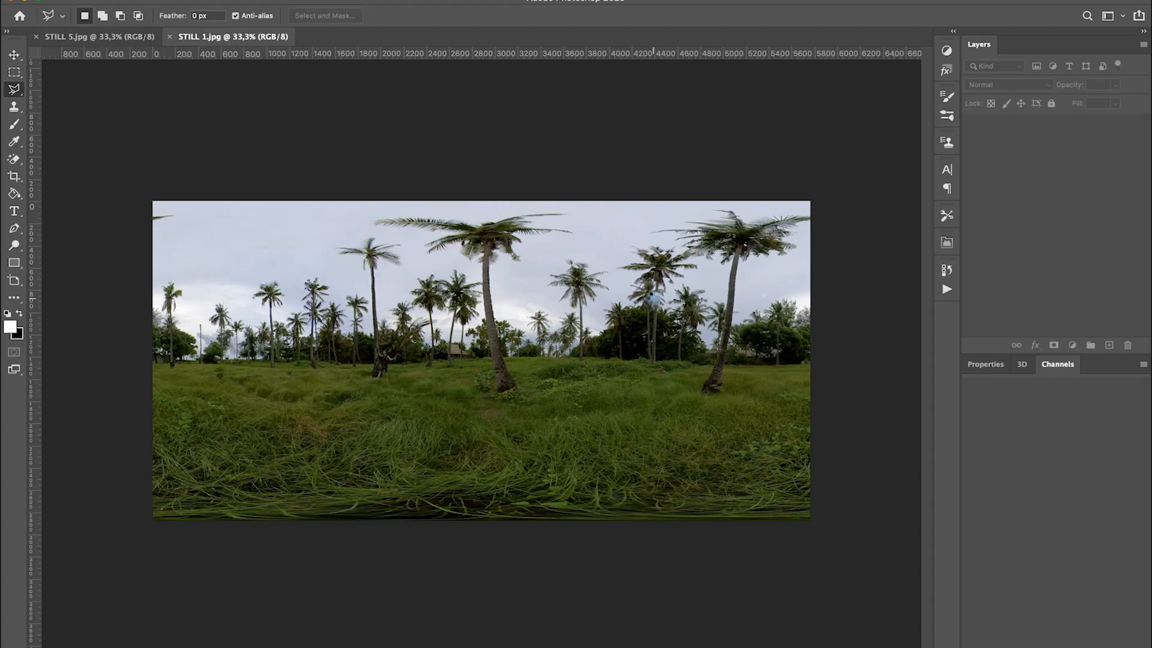
click(524, 32)
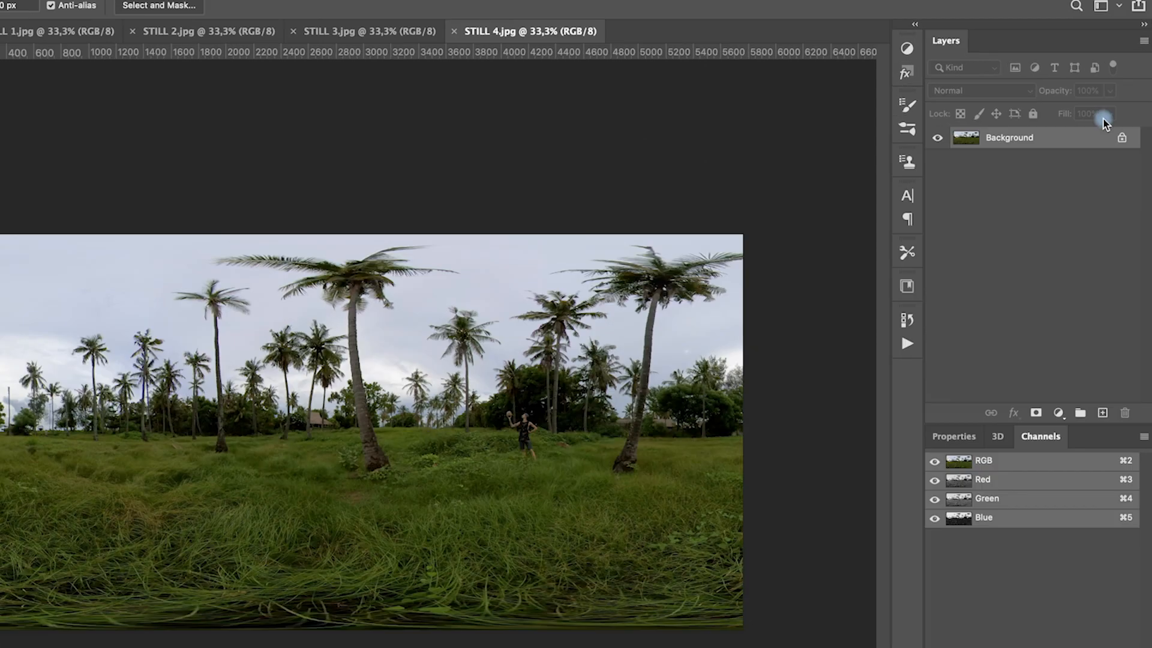
double_click(1009, 136)
text(Still 4)
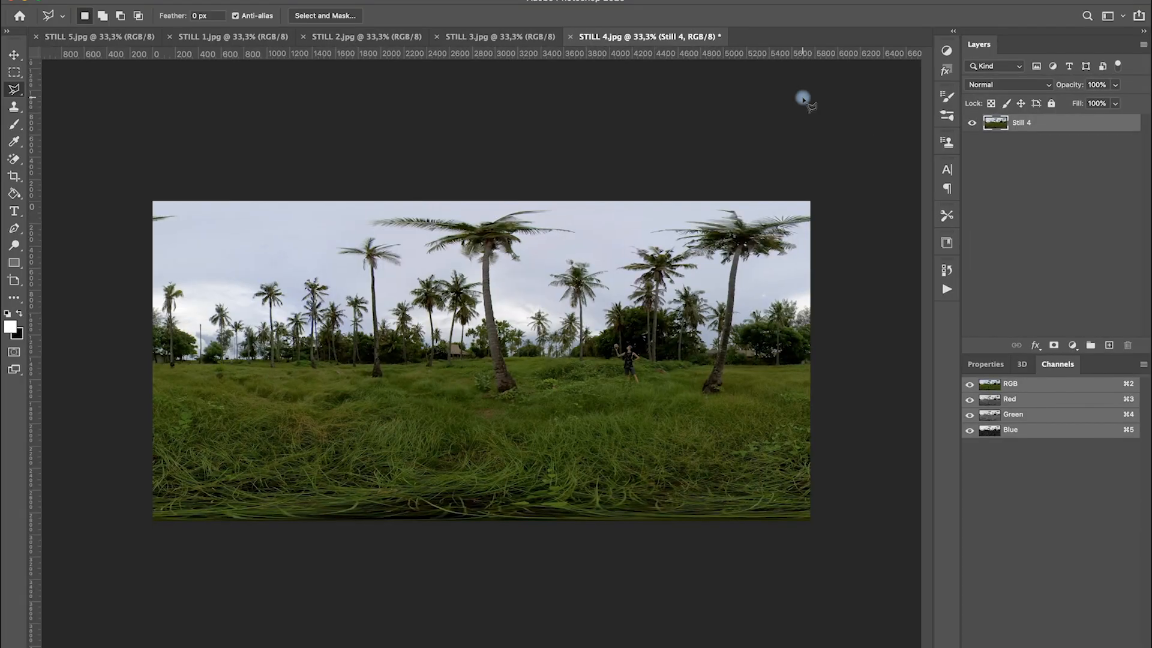
key(cmd+d)
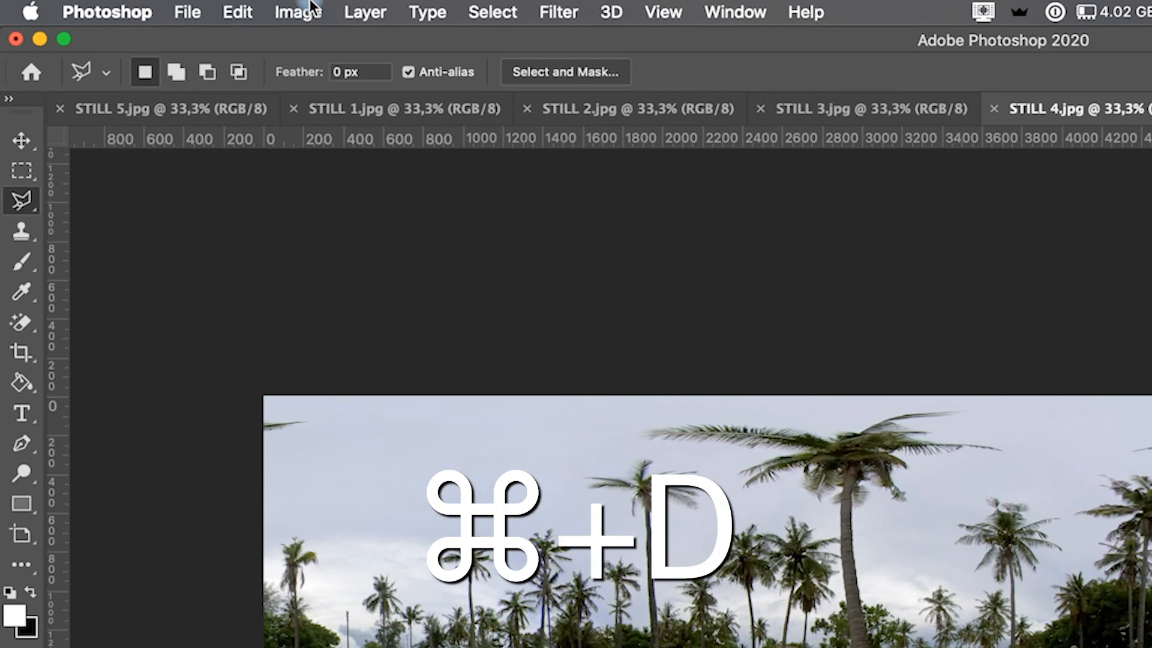
Step: Duplicate the Still 4 layer into the STILL 1.jpg document
click(365, 12)
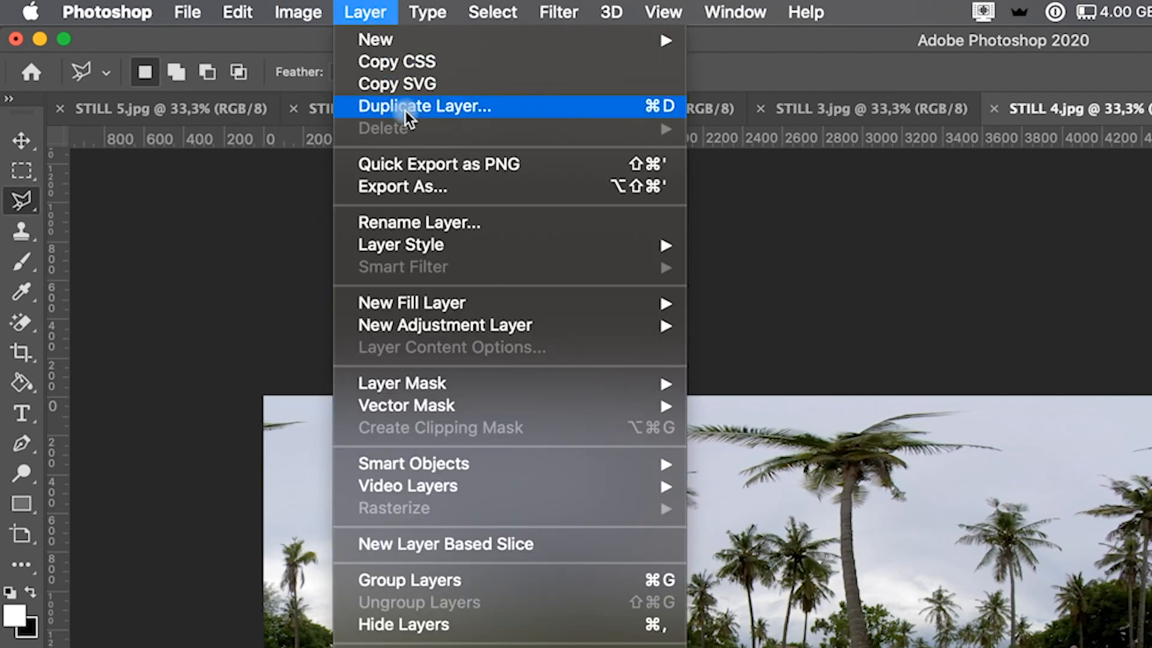
click(425, 106)
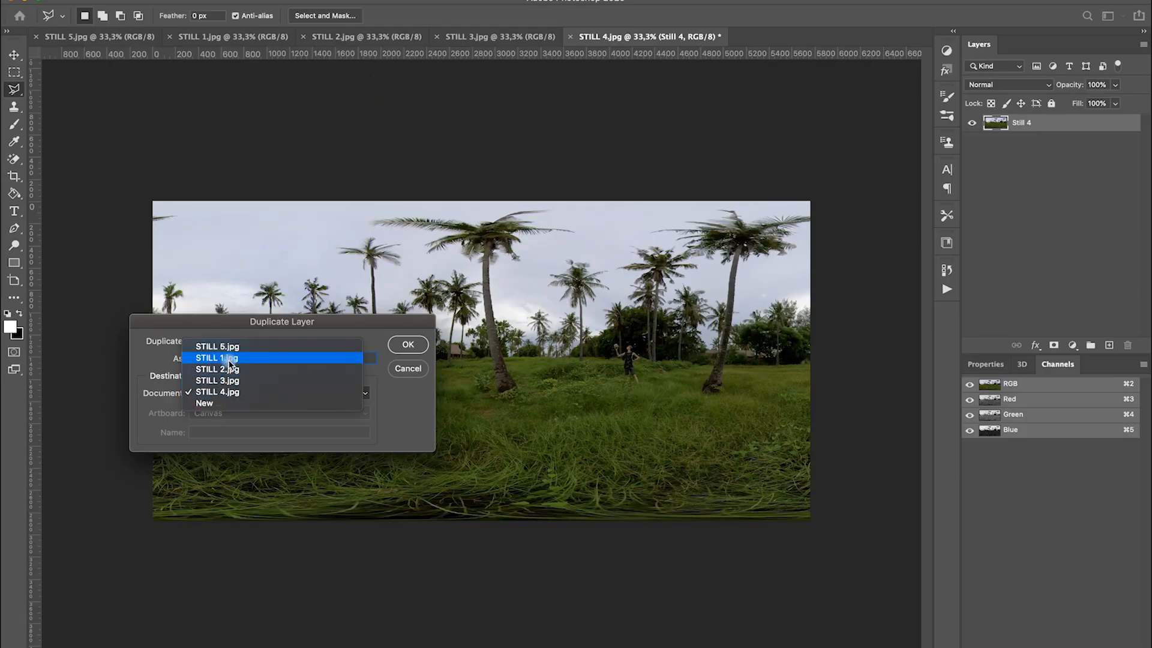
click(408, 345)
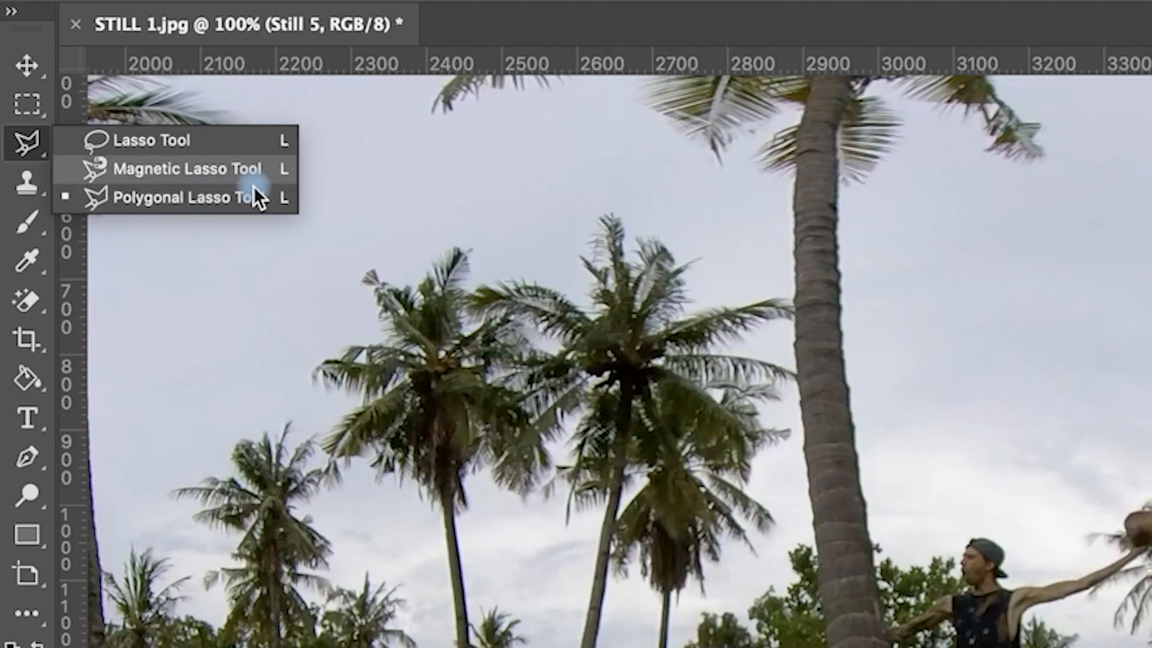
mouse_move(260, 180)
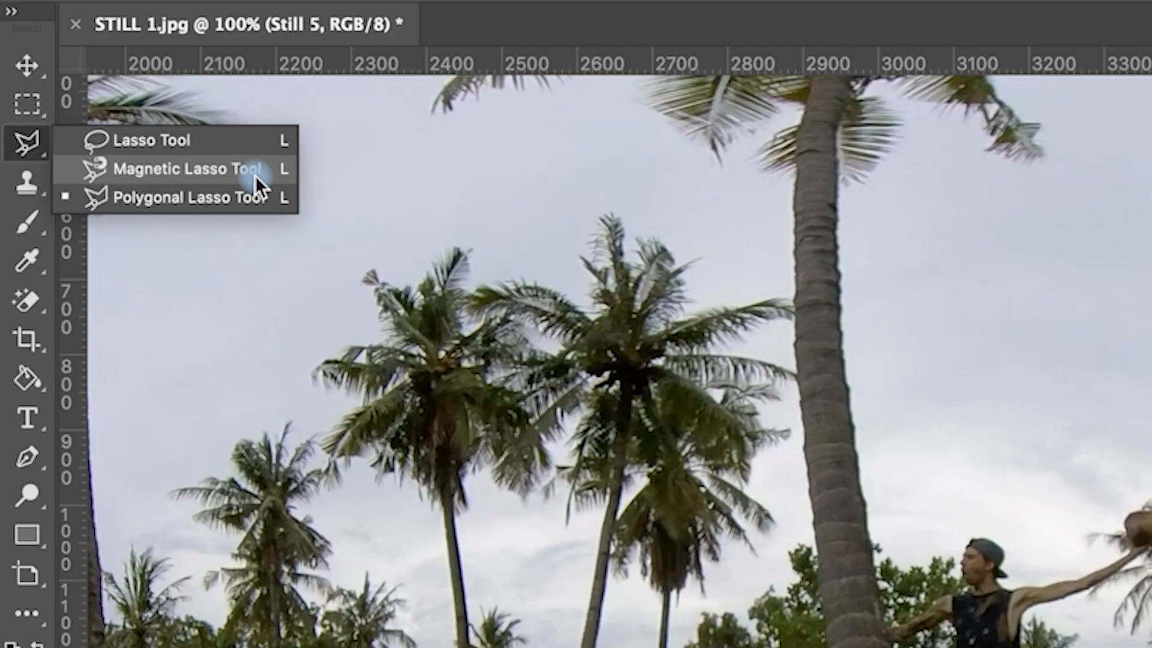
Step: Trace the climbing person with the Magnetic Lasso and mask Still 5 to the selection
click(186, 169)
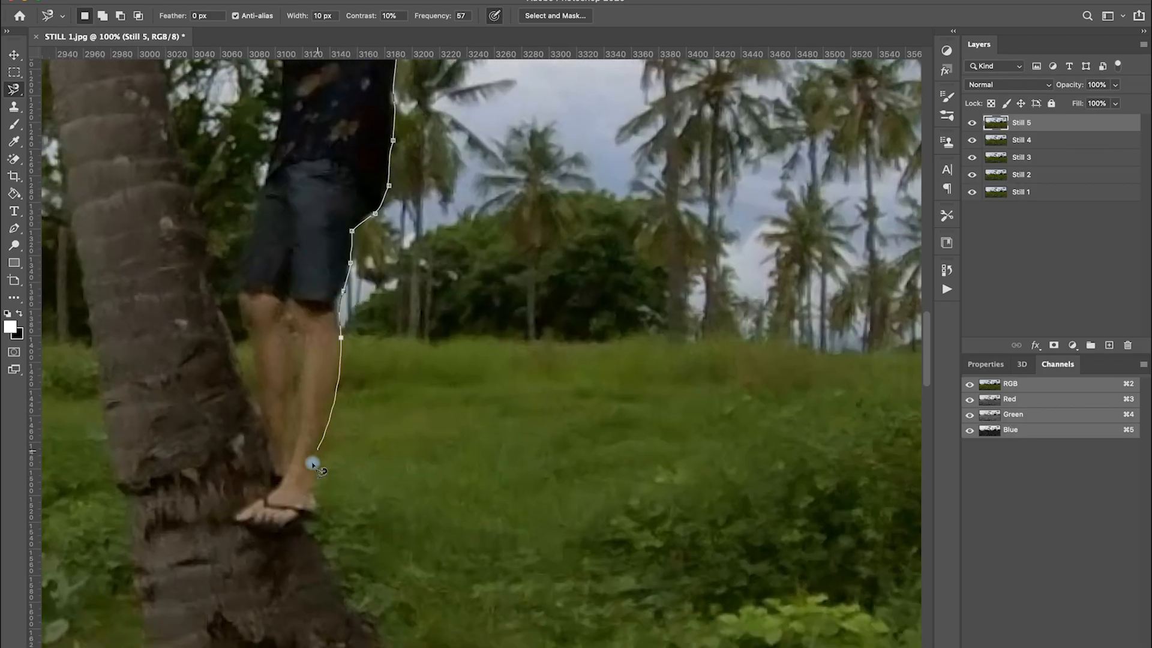
click(253, 255)
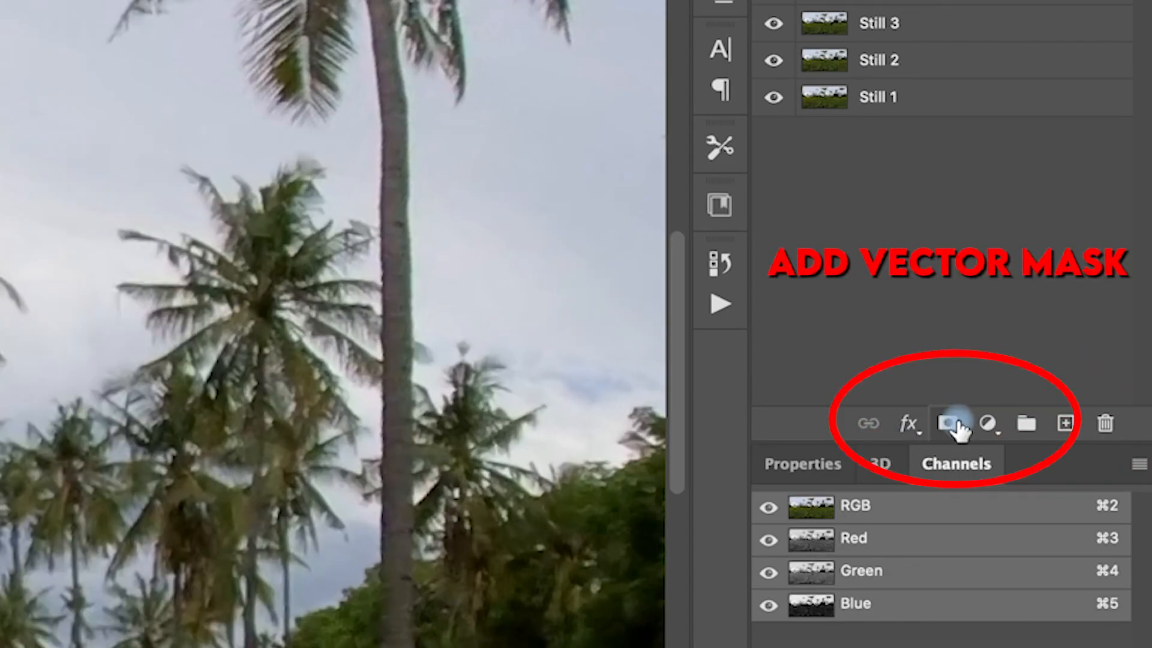
click(957, 422)
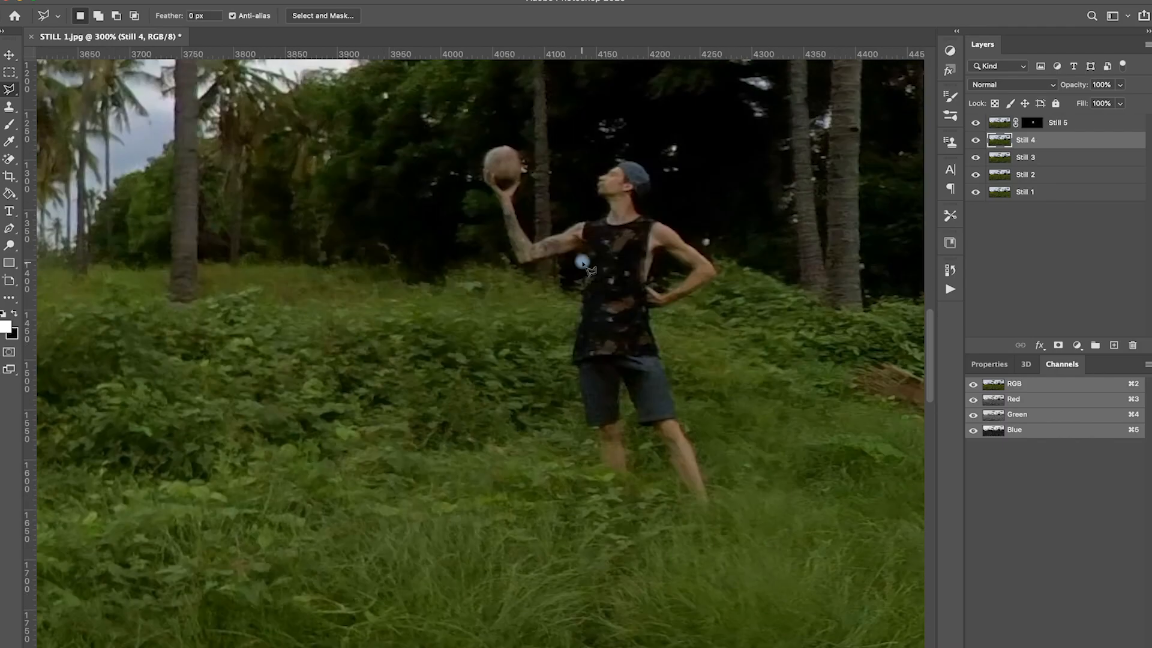
Step: Select Still 4 and set white as the brush colour to touch up its mask
click(719, 280)
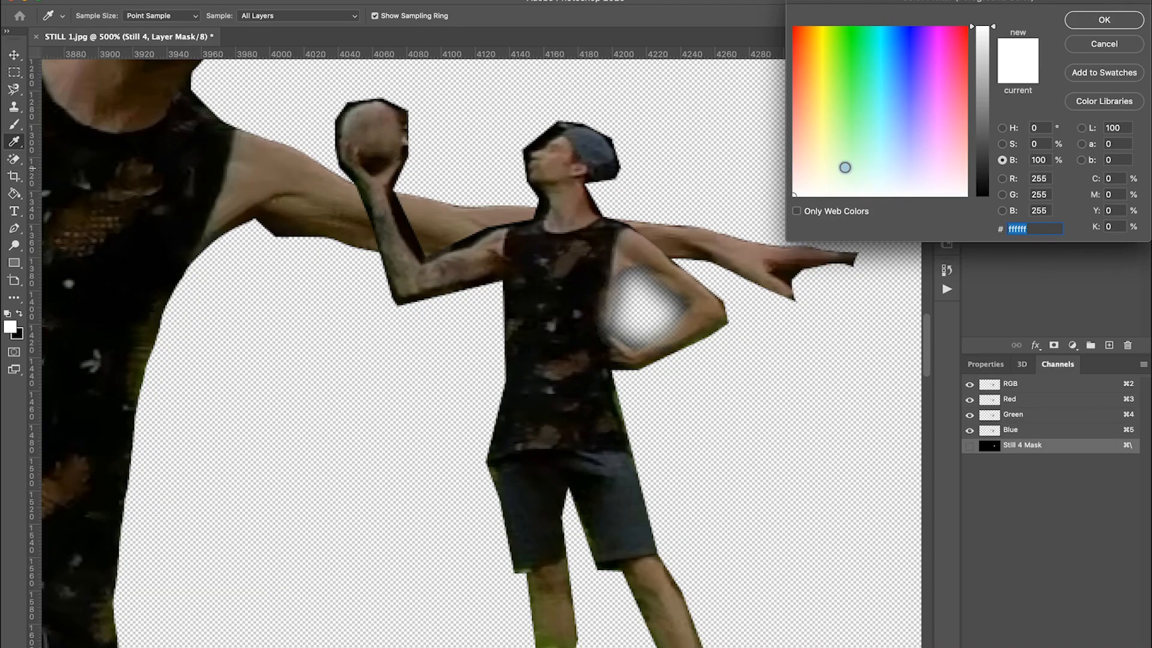
click(1103, 20)
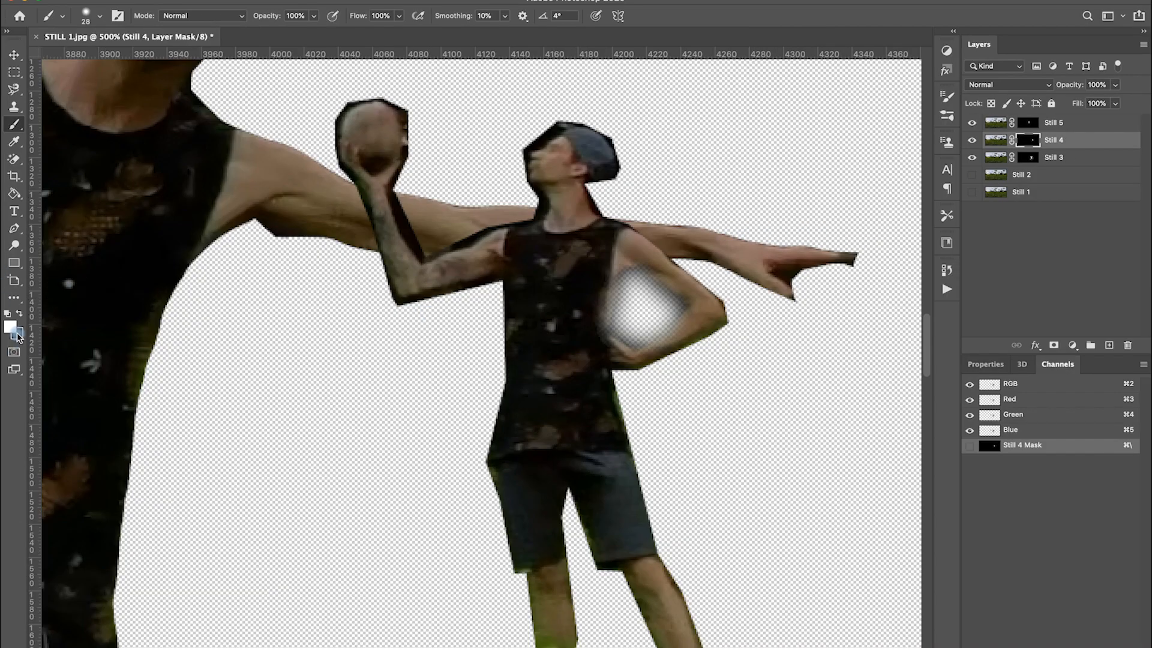
key(x)
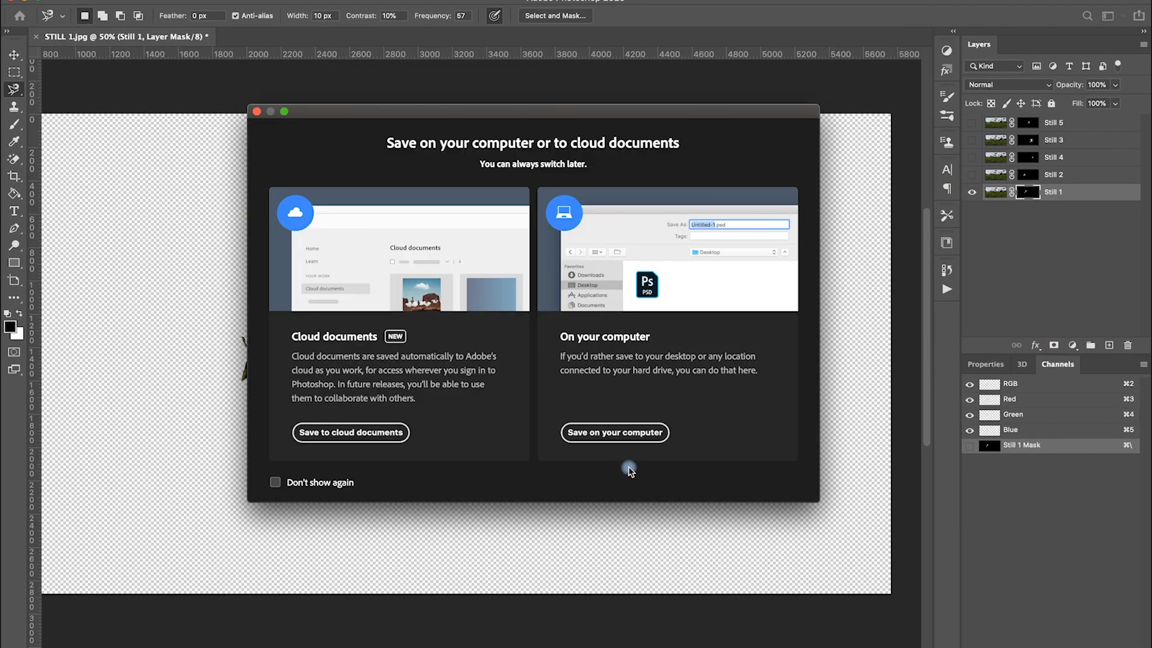
Step: Save the composite on this computer as STILL 1.png, accepting the PNG options
click(615, 432)
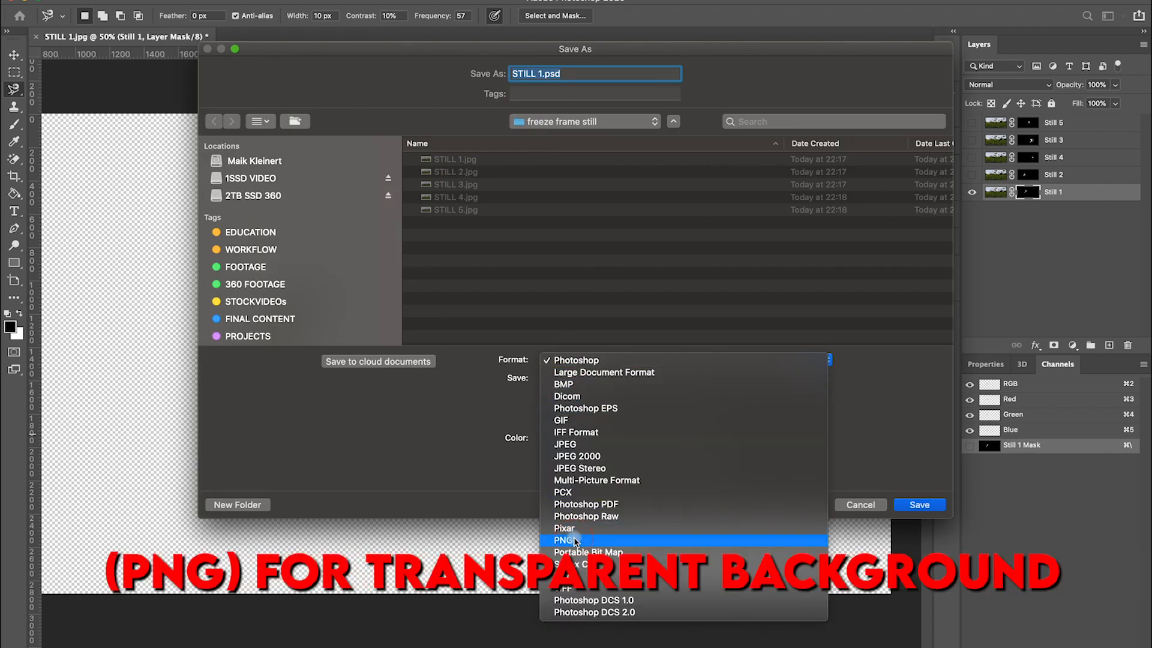
click(564, 540)
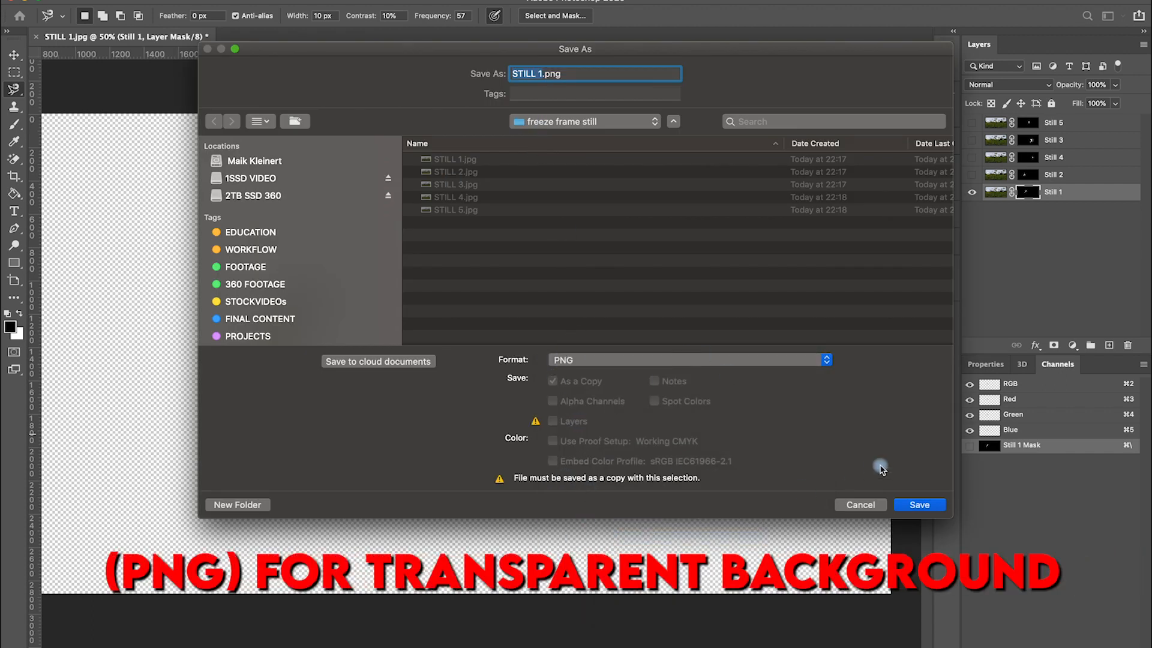
click(919, 505)
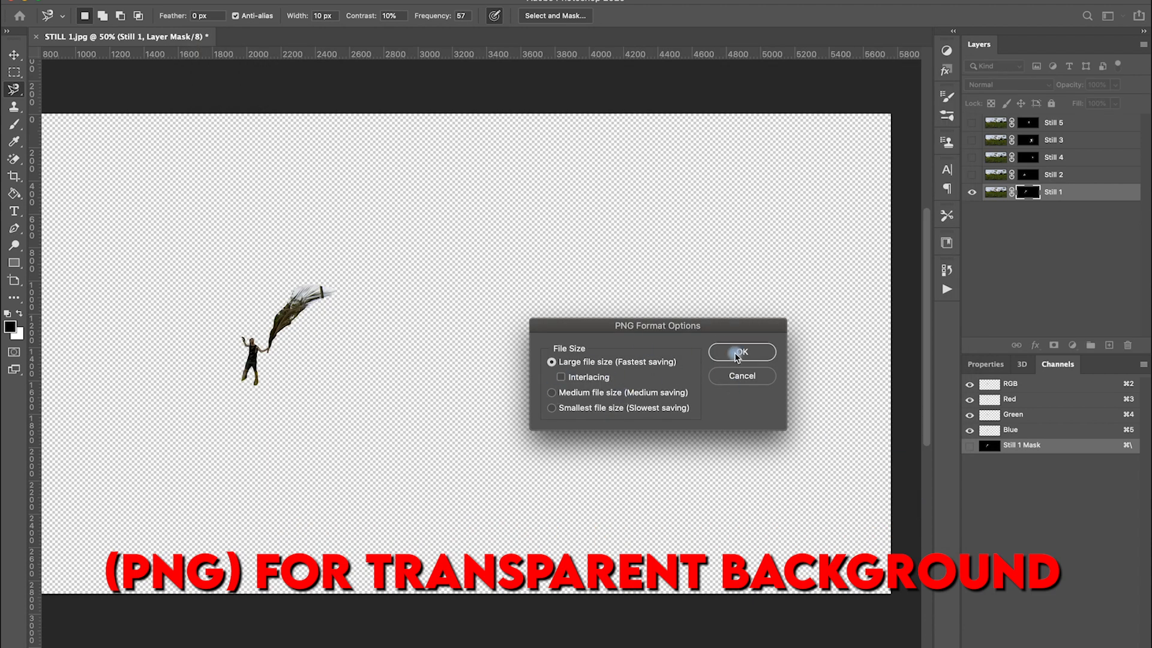
click(742, 351)
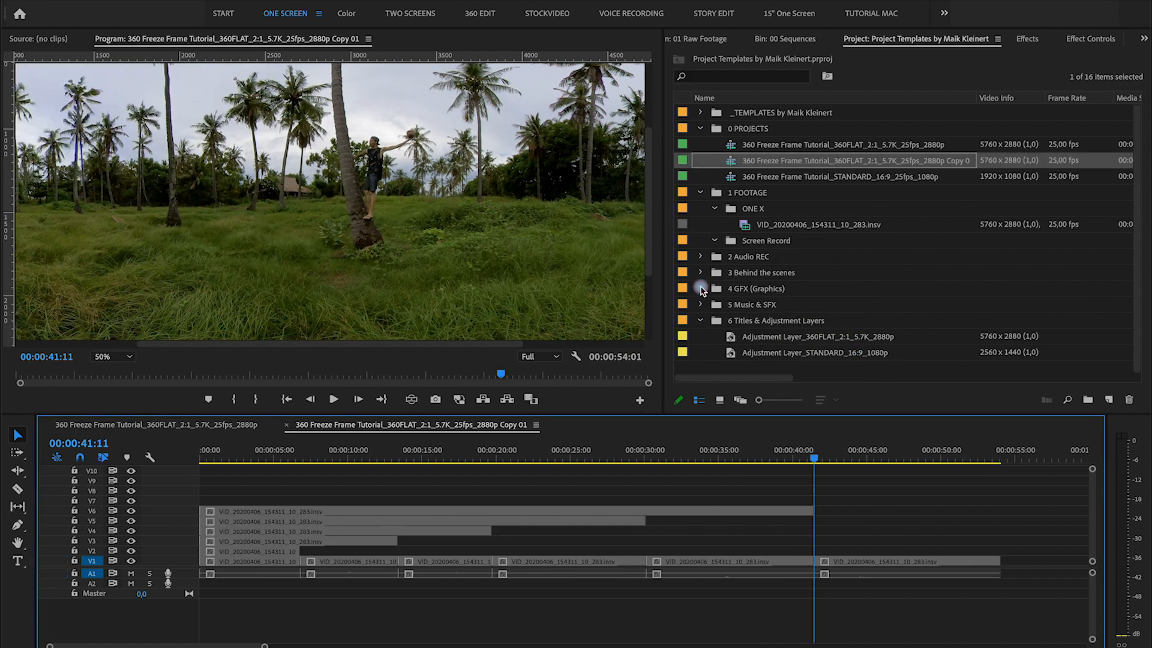
Step: Place STILL 1–5.png from the 4 GFX bin onto V2–V6 and park near 00:00:30
click(701, 288)
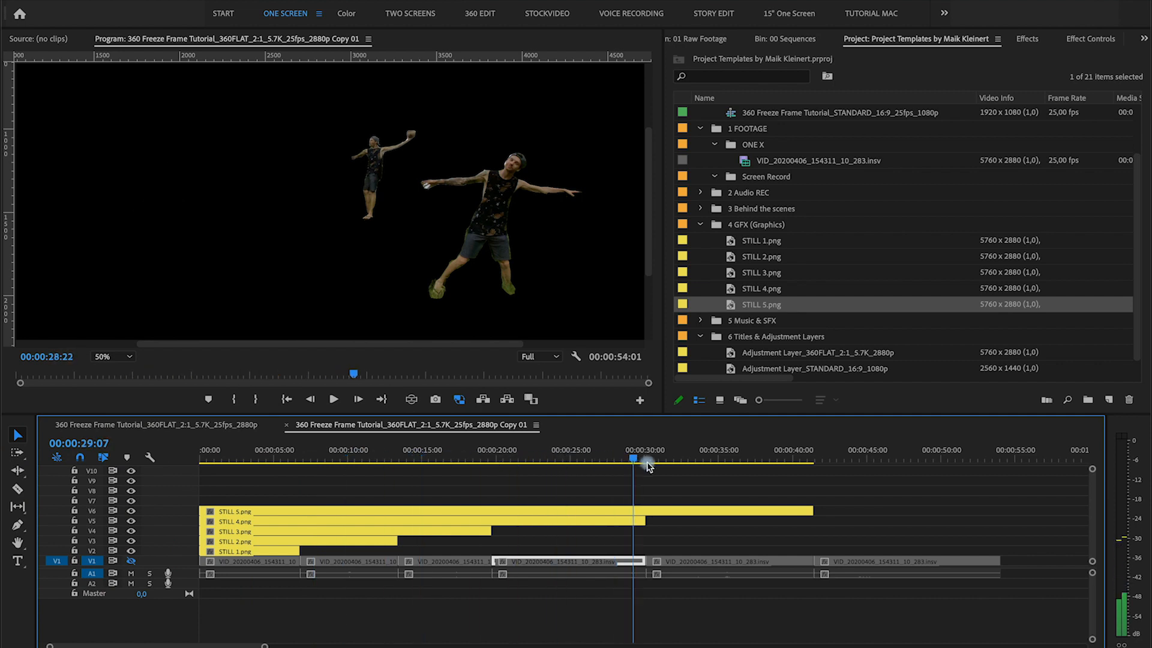
click(422, 460)
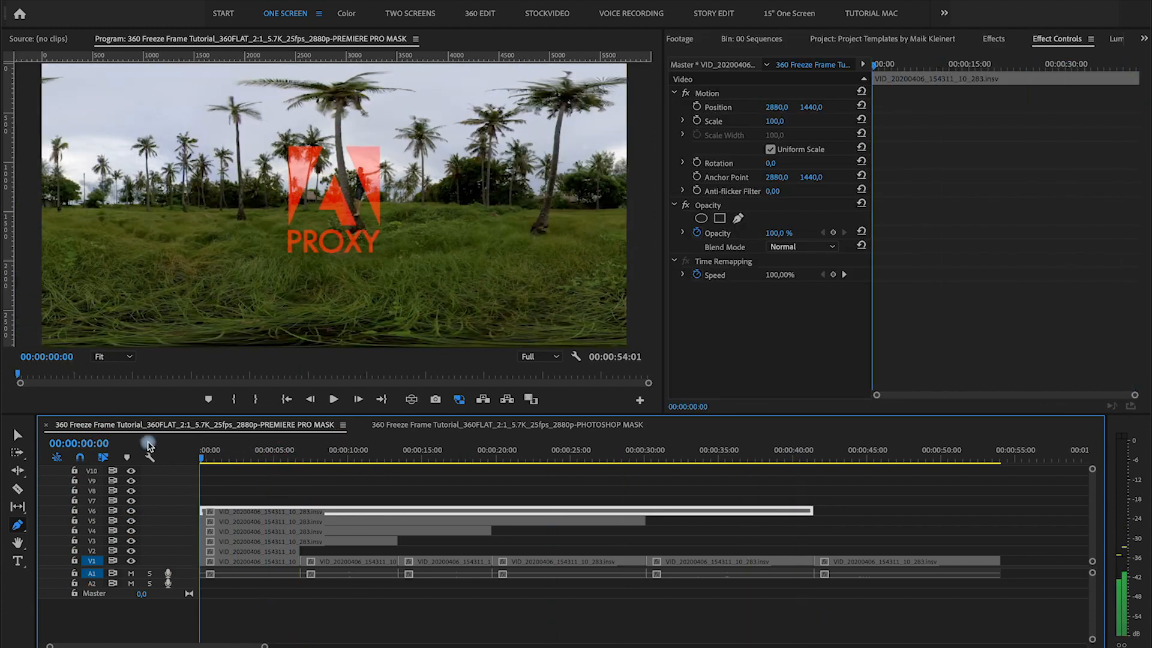
mouse_move(189, 497)
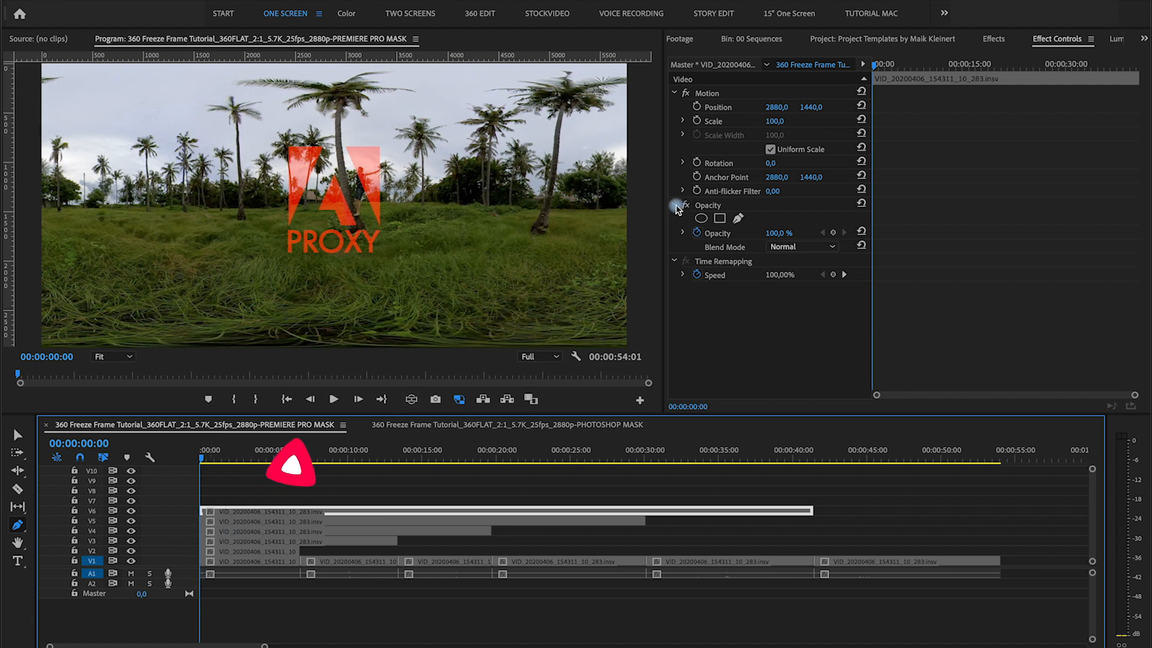
Step: Start a pen opacity mask on the V6 clip and outline the person climbing the palm tree
click(674, 205)
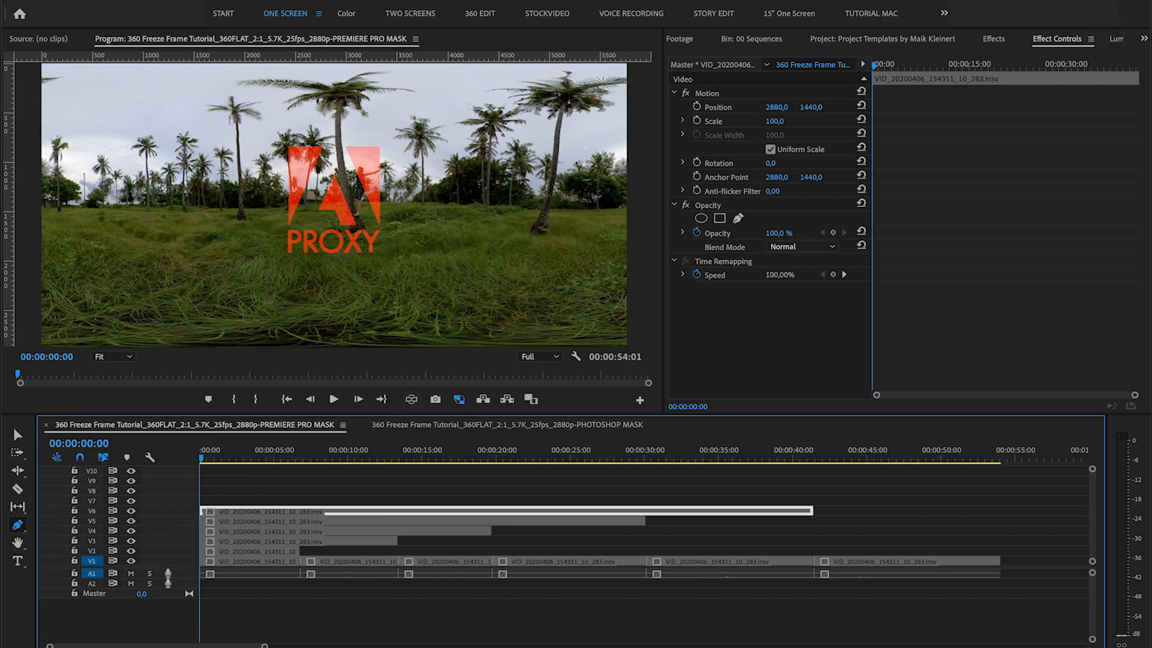
mouse_move(675, 209)
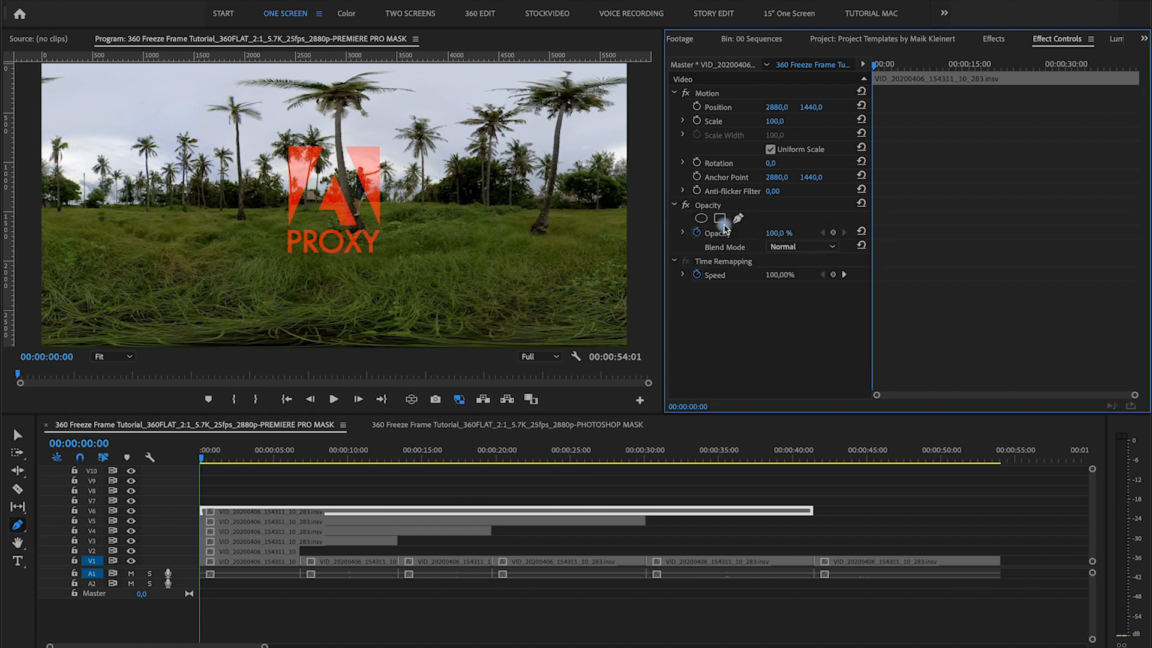
click(740, 219)
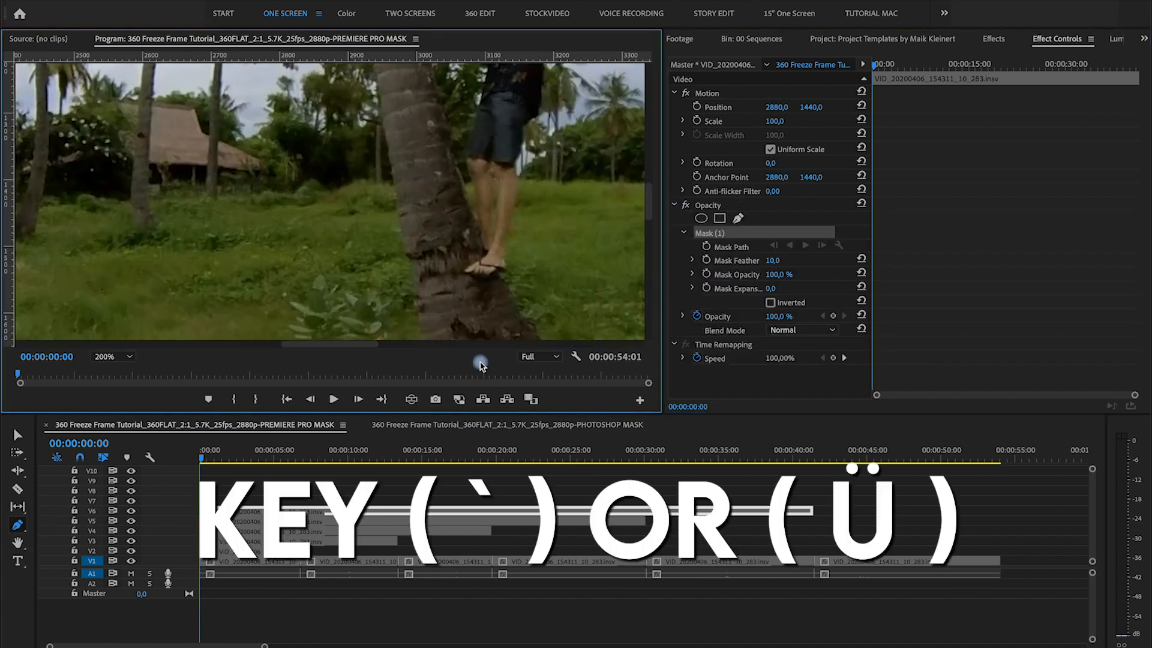
key(`)
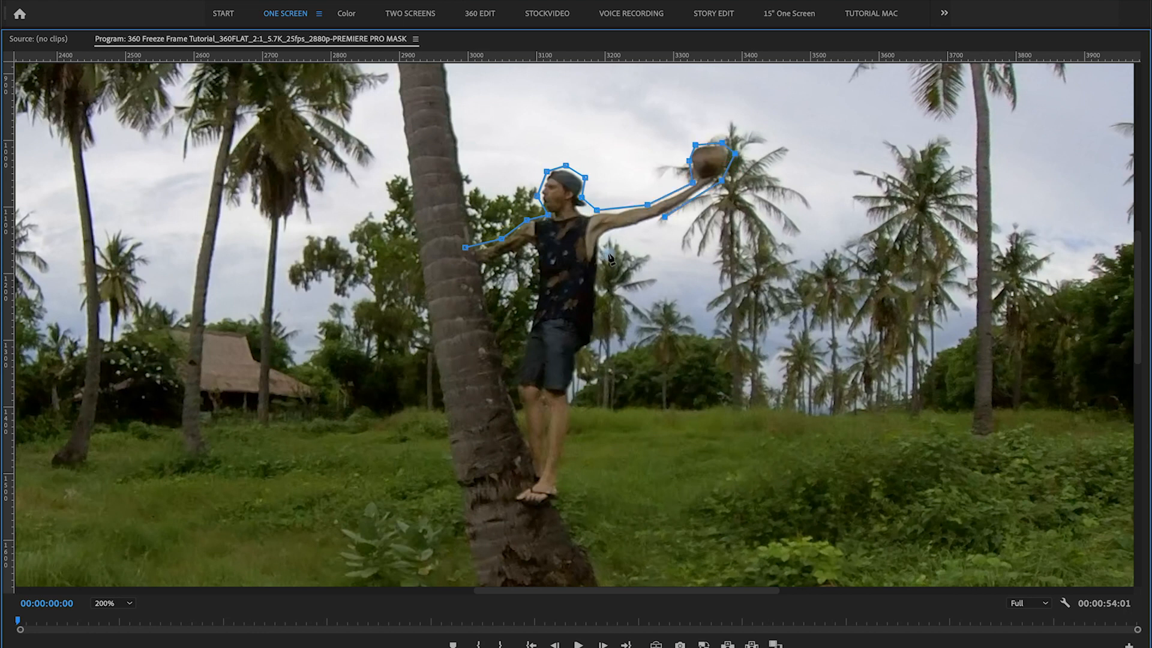
click(505, 500)
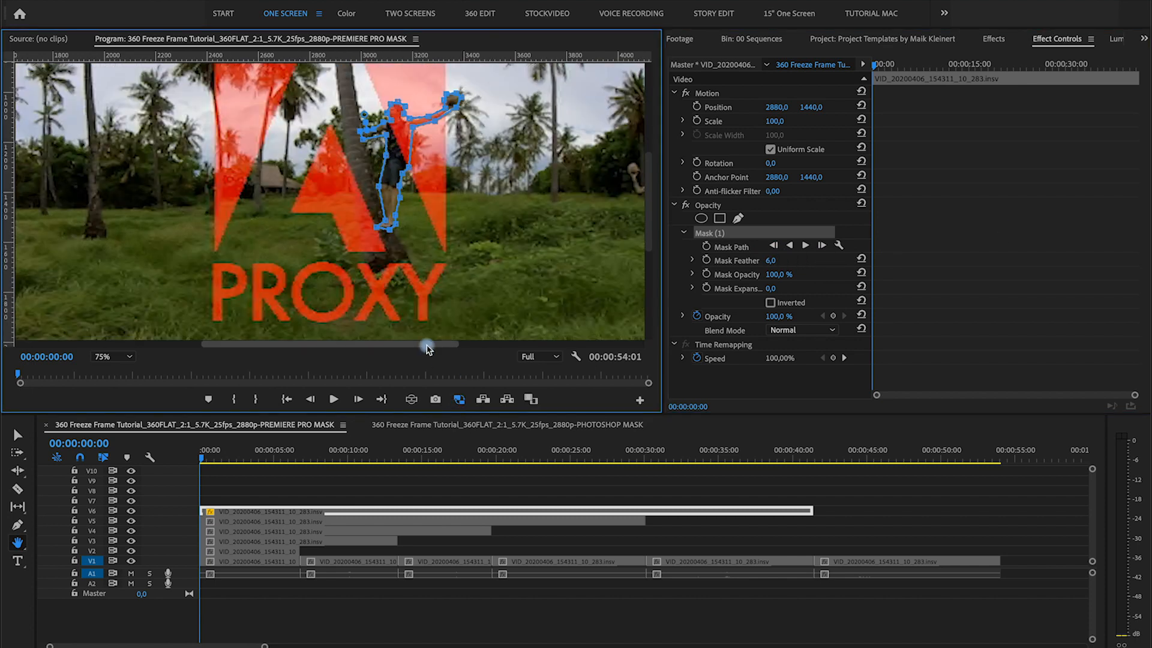
click(535, 461)
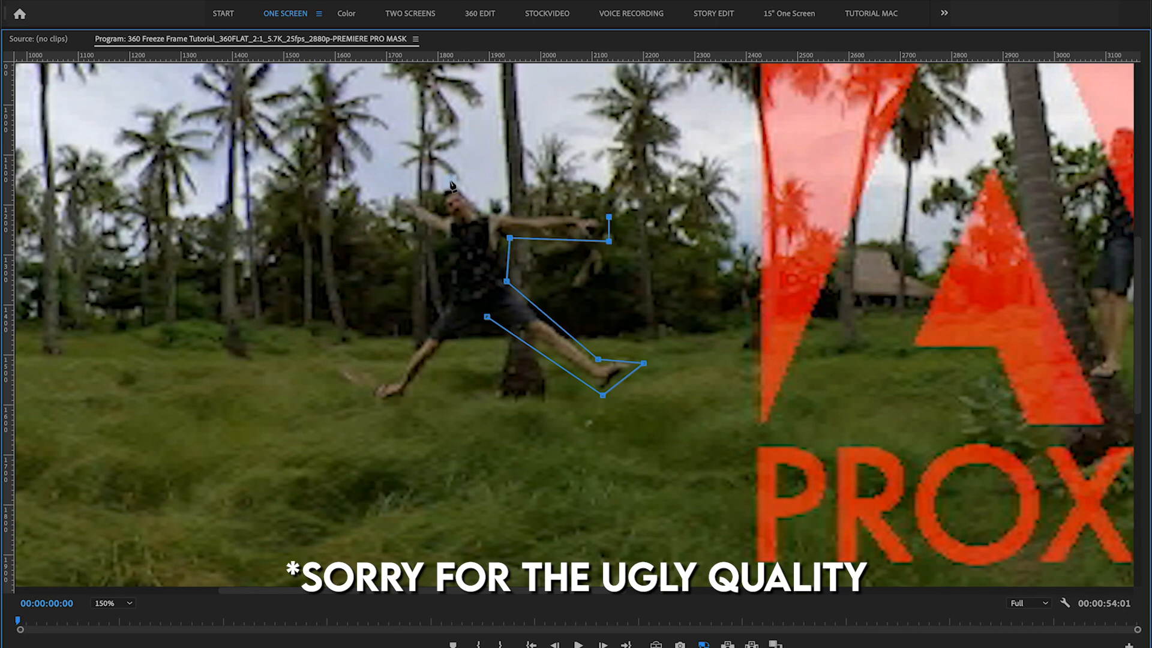
click(109, 603)
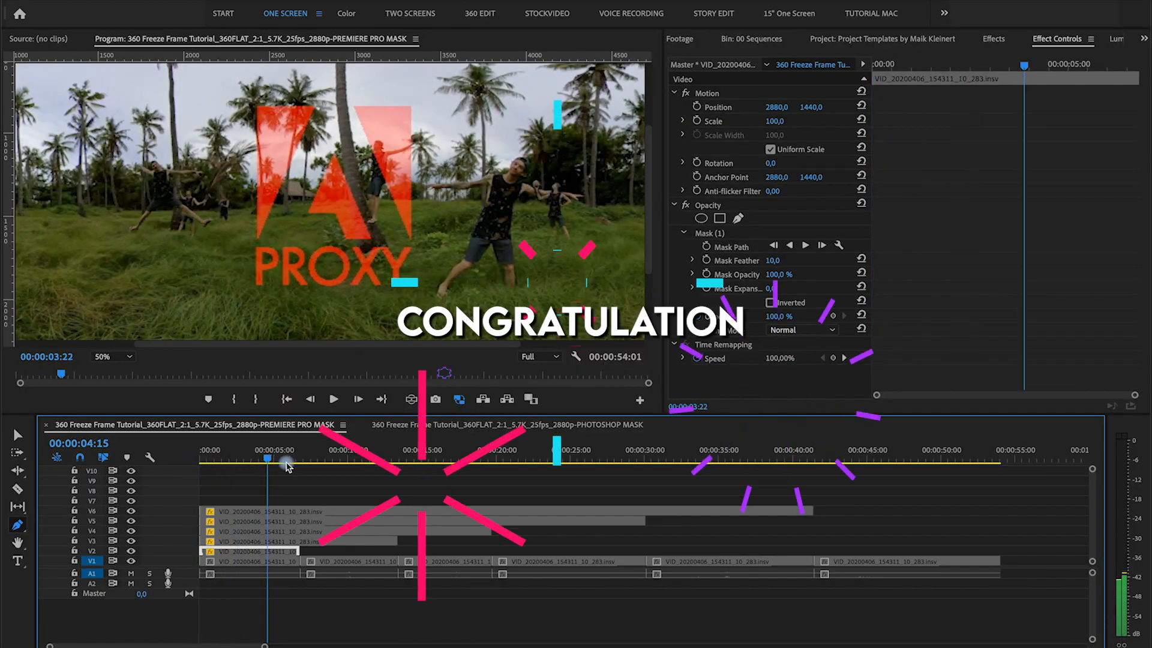
click(852, 459)
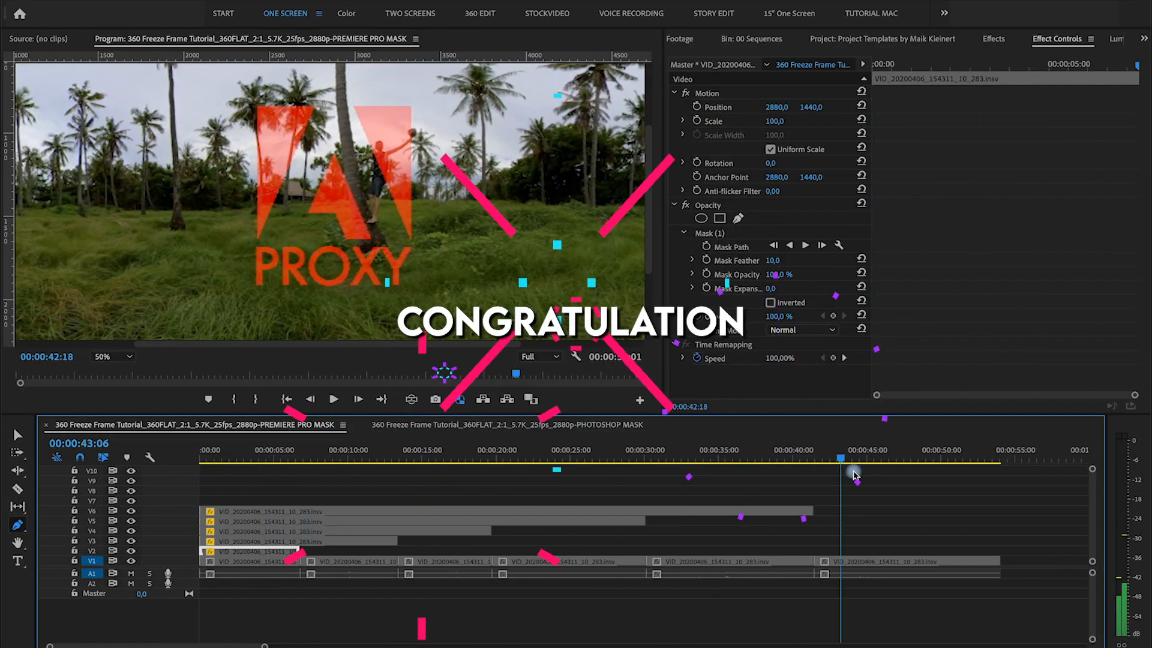
click(661, 457)
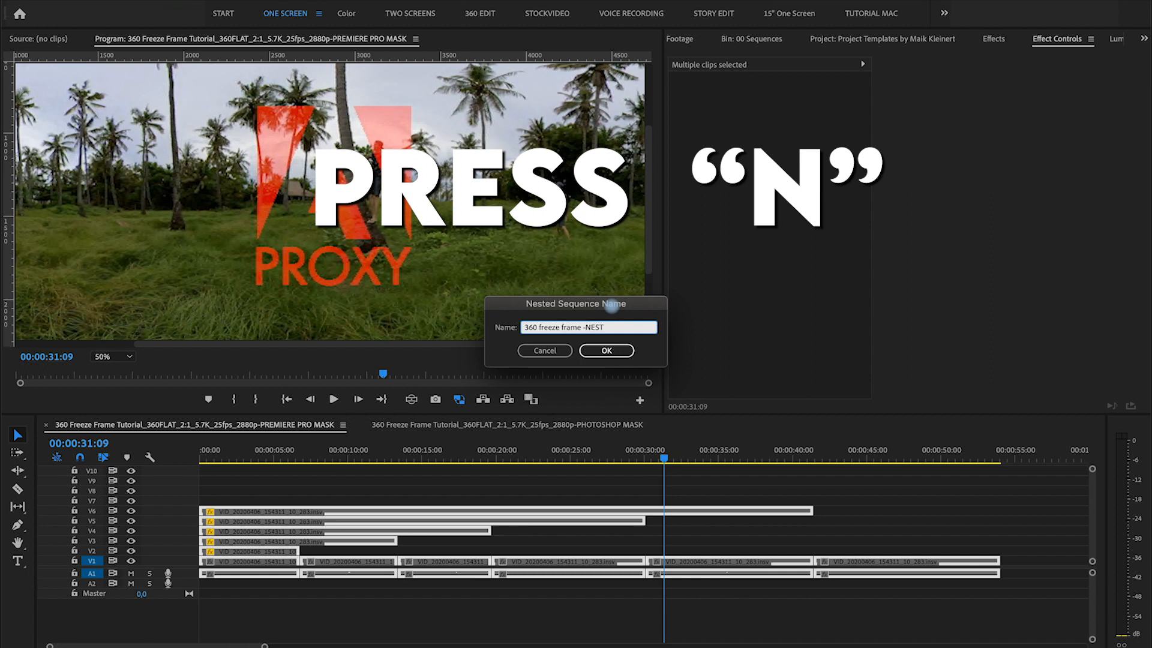
Step: Confirm the nest name '360 freeze frame -NEST' and apply the Cinema Grade effect to it
click(604, 351)
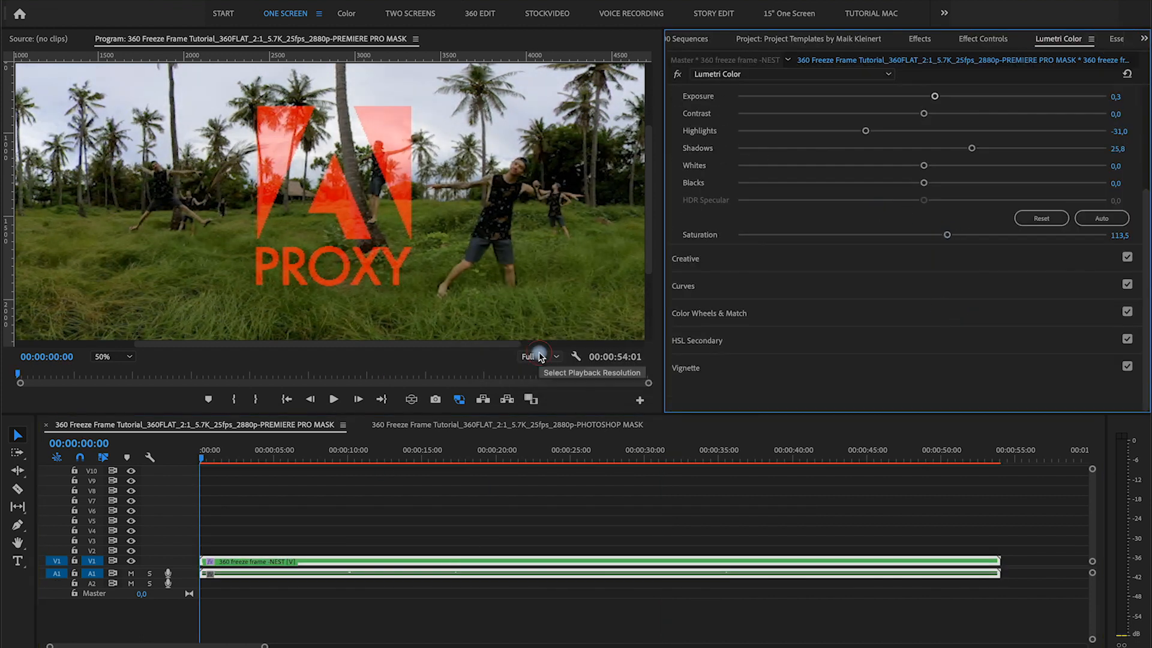
text(cinema)
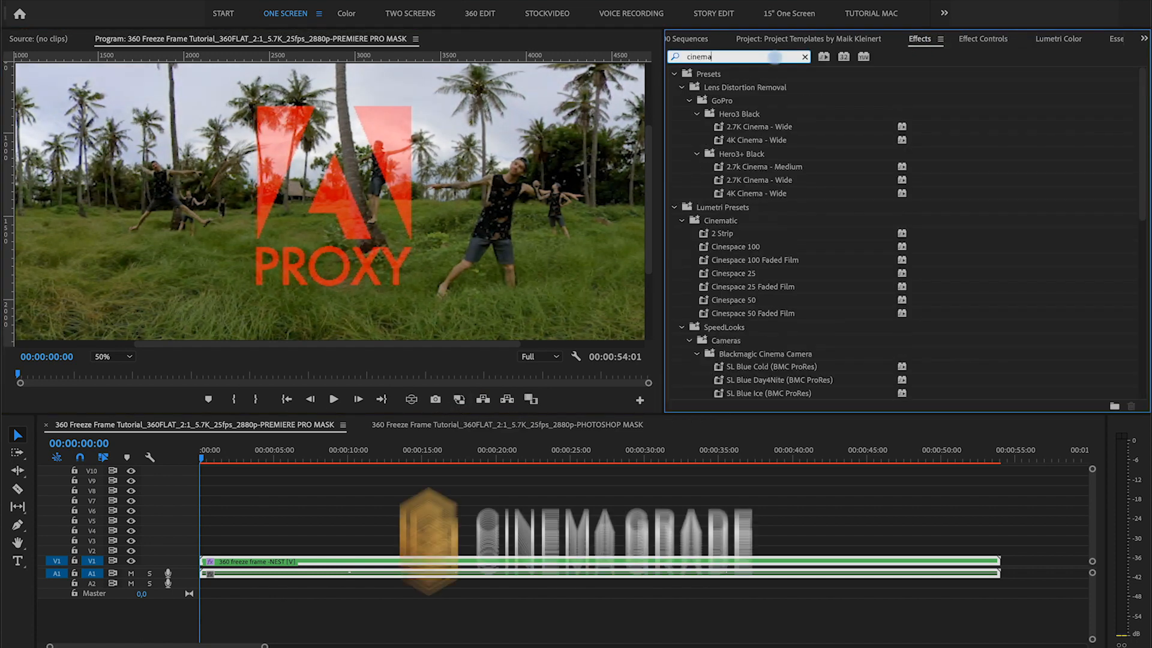
text(grade)
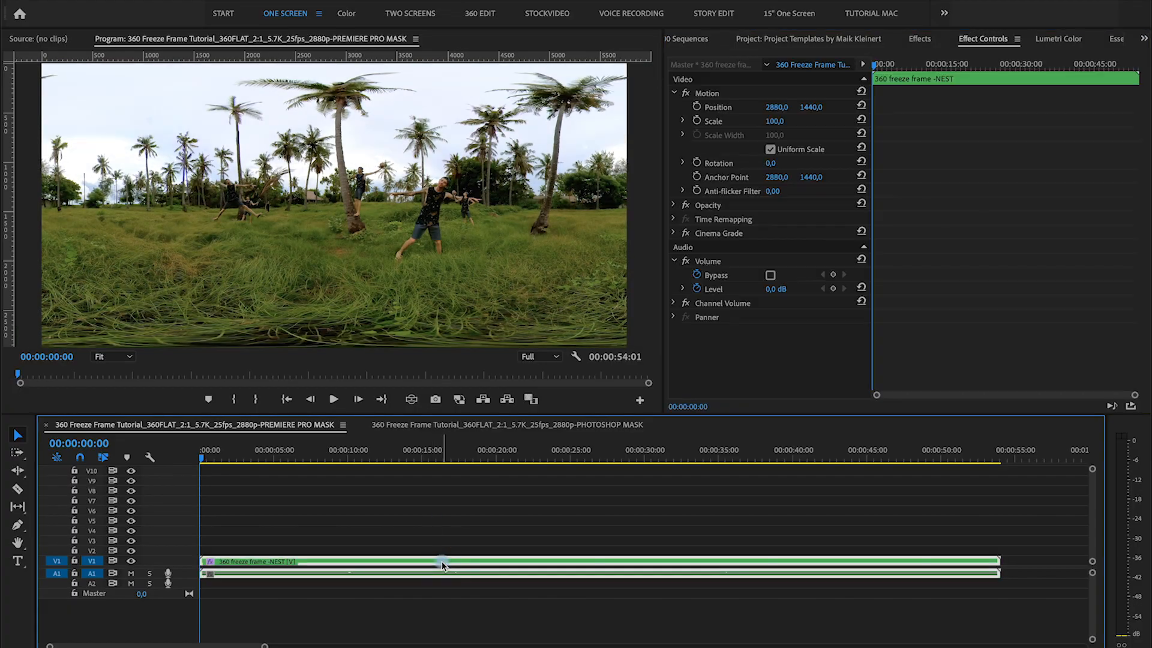
click(507, 399)
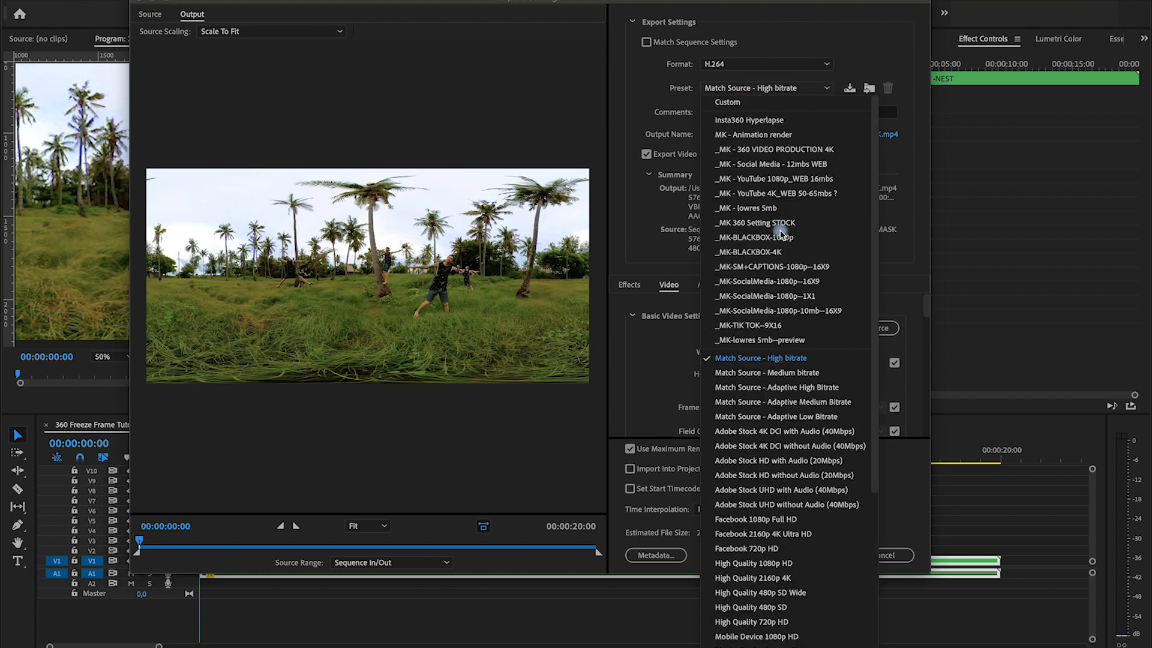
mouse_move(786, 149)
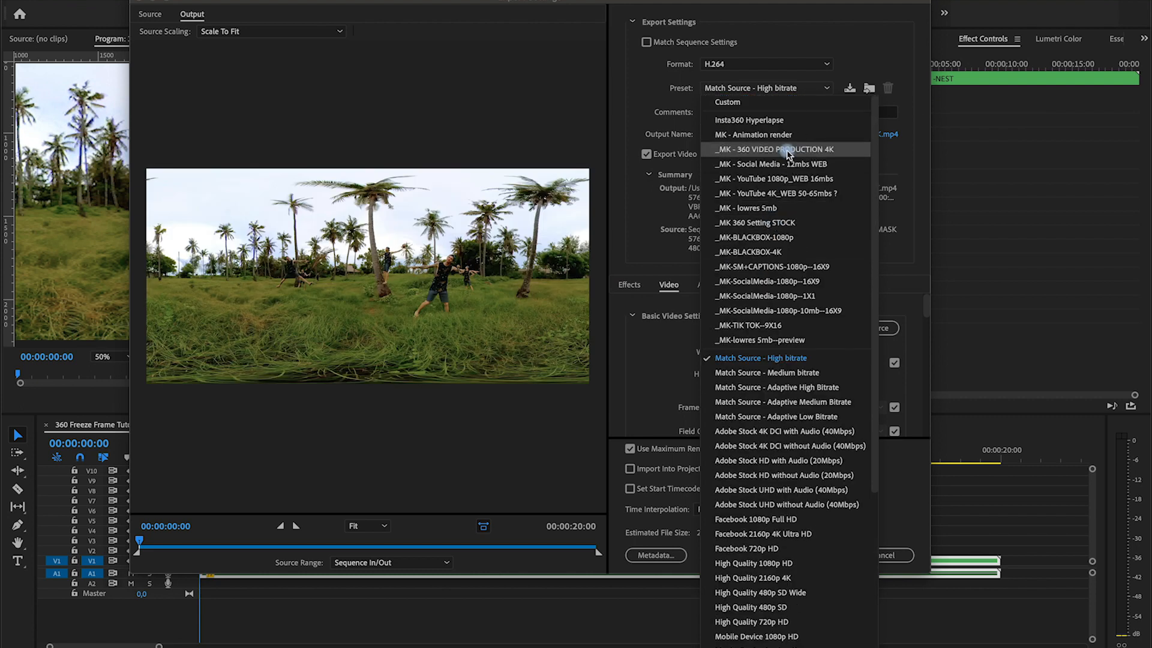
Step: Export with the _MK - 360 VIDEO PRODUCTION 4K preset, Video is VR and Maximum Render Quality on
click(774, 148)
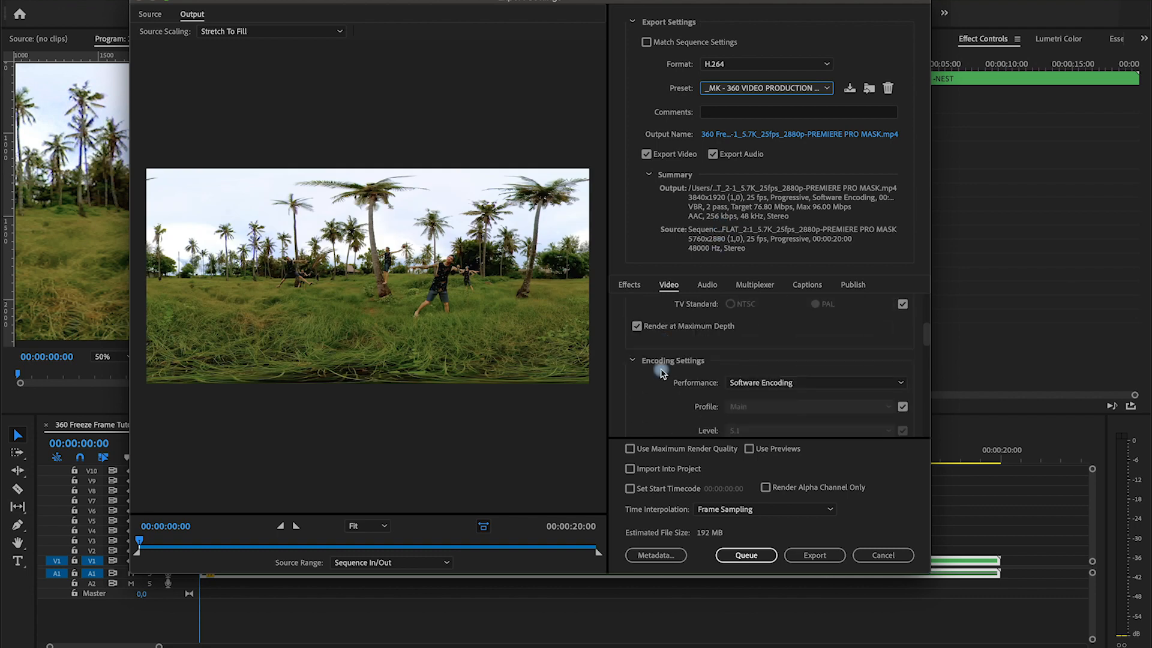
scroll(down, 3)
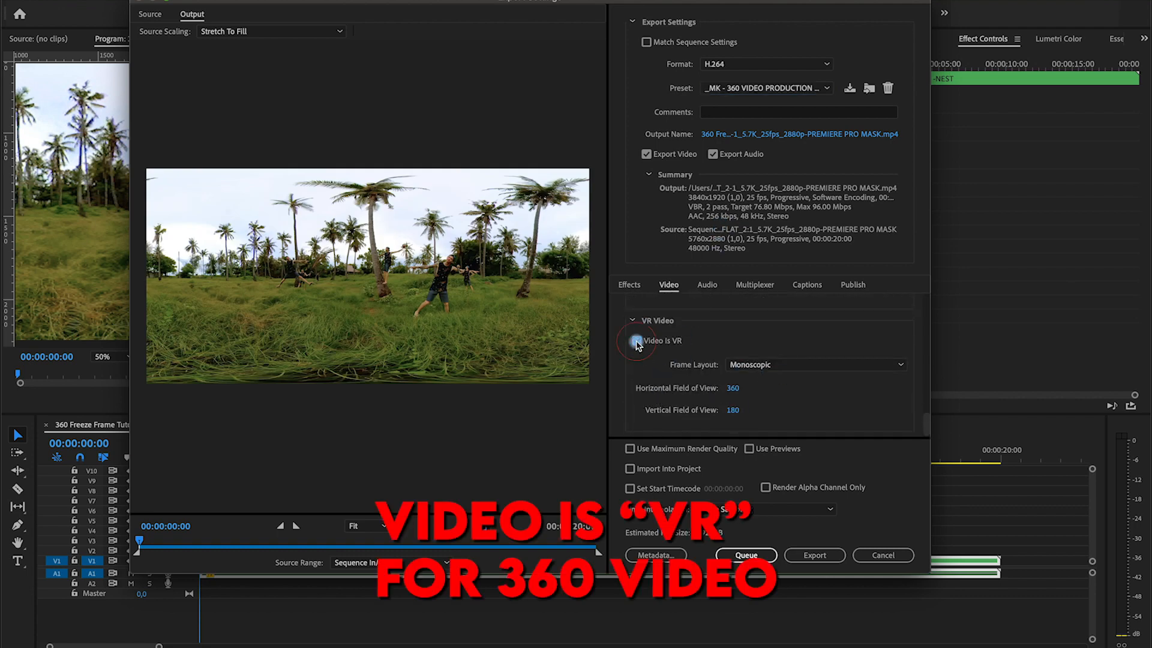
click(636, 341)
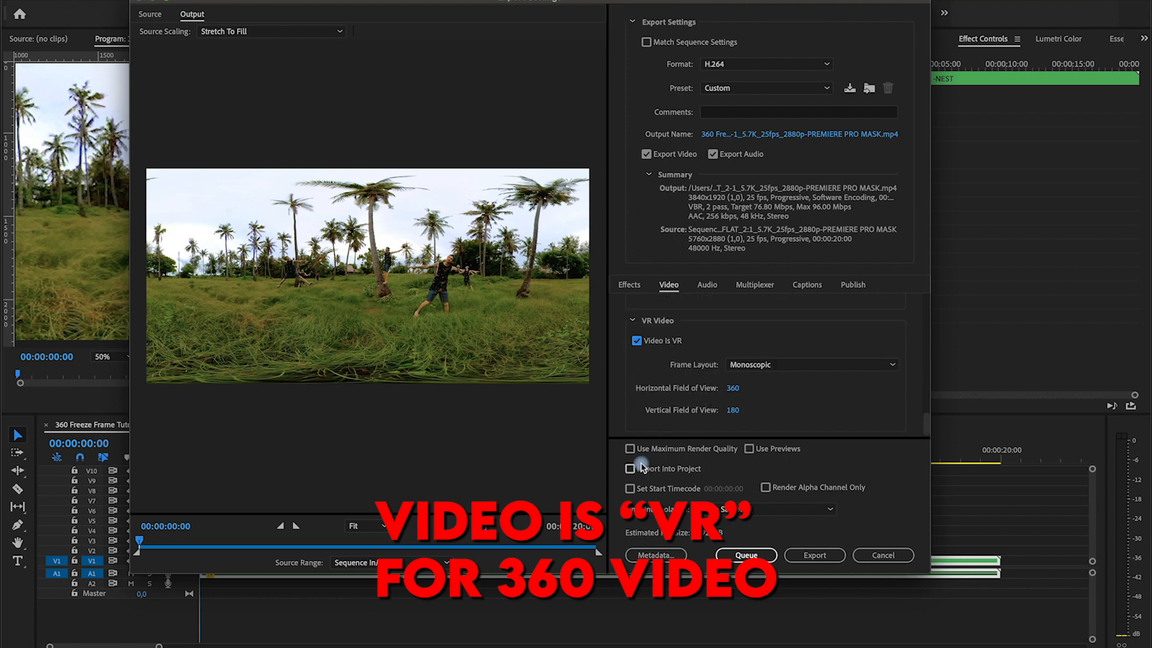
click(630, 448)
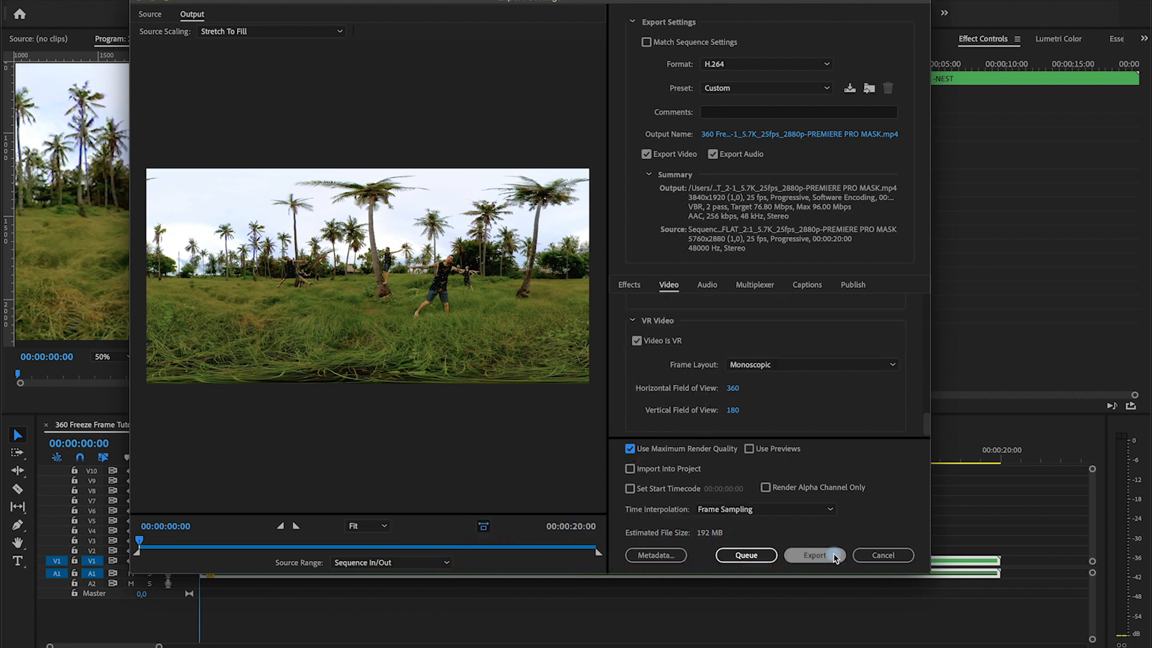
click(814, 554)
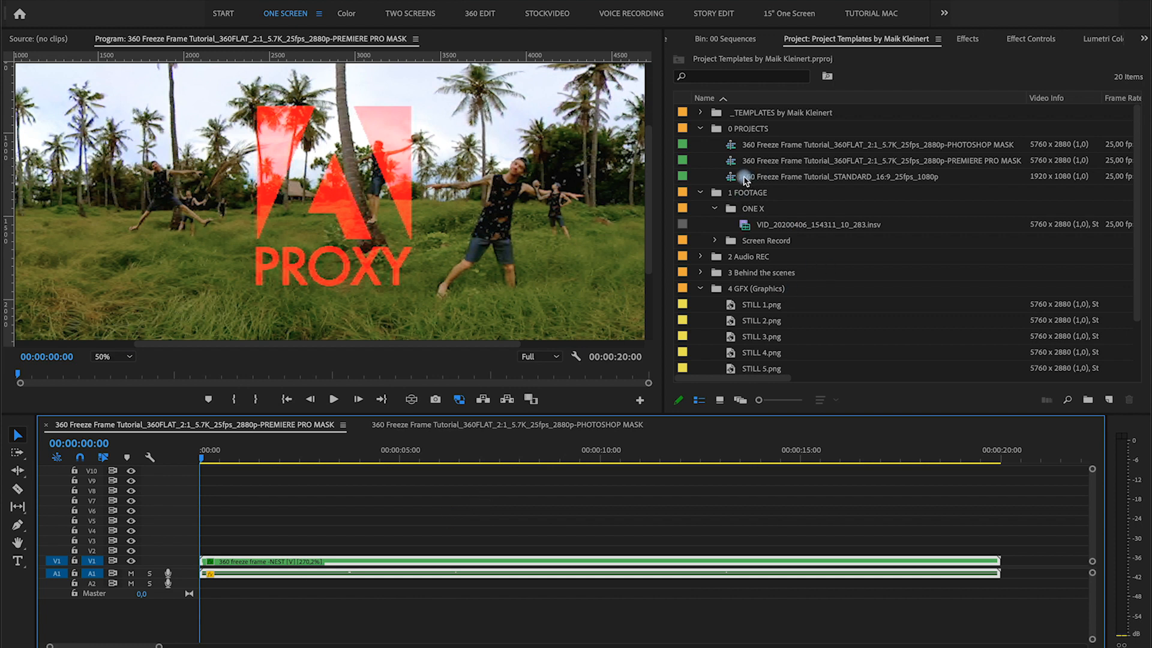
Step: In the STANDARD 16:9 sequence apply GoPro FX Reframe at GoPro HD 16:9 and keyframe the angle at the start and near 35 s
double_click(845, 176)
text(gopro refra)
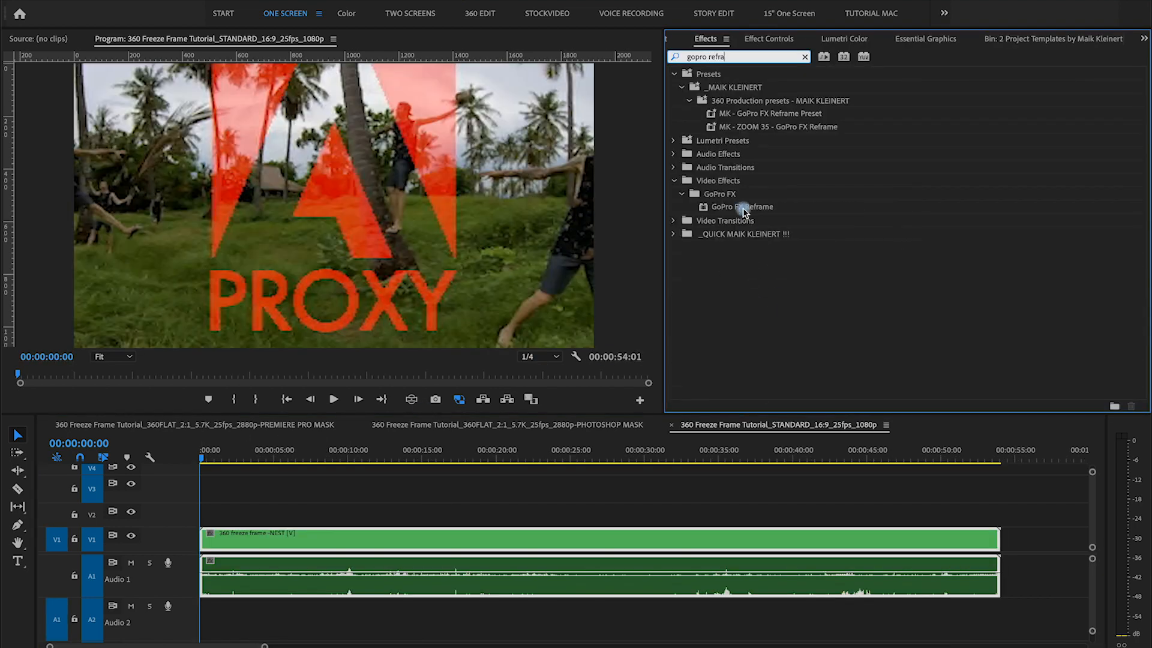
click(741, 207)
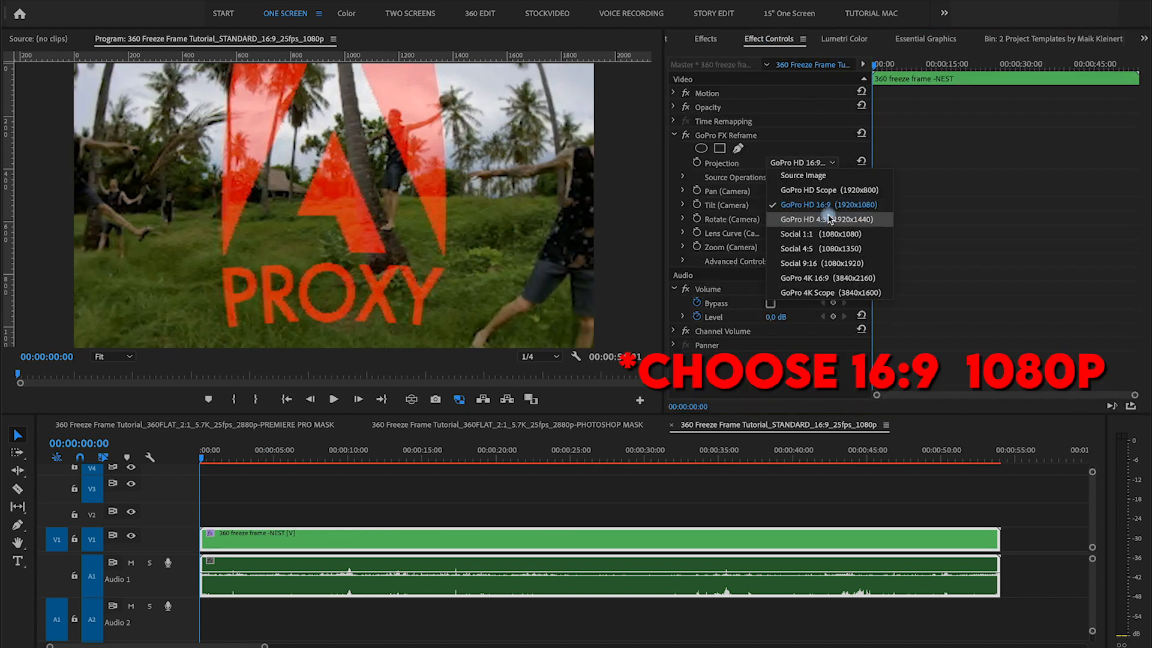
click(831, 204)
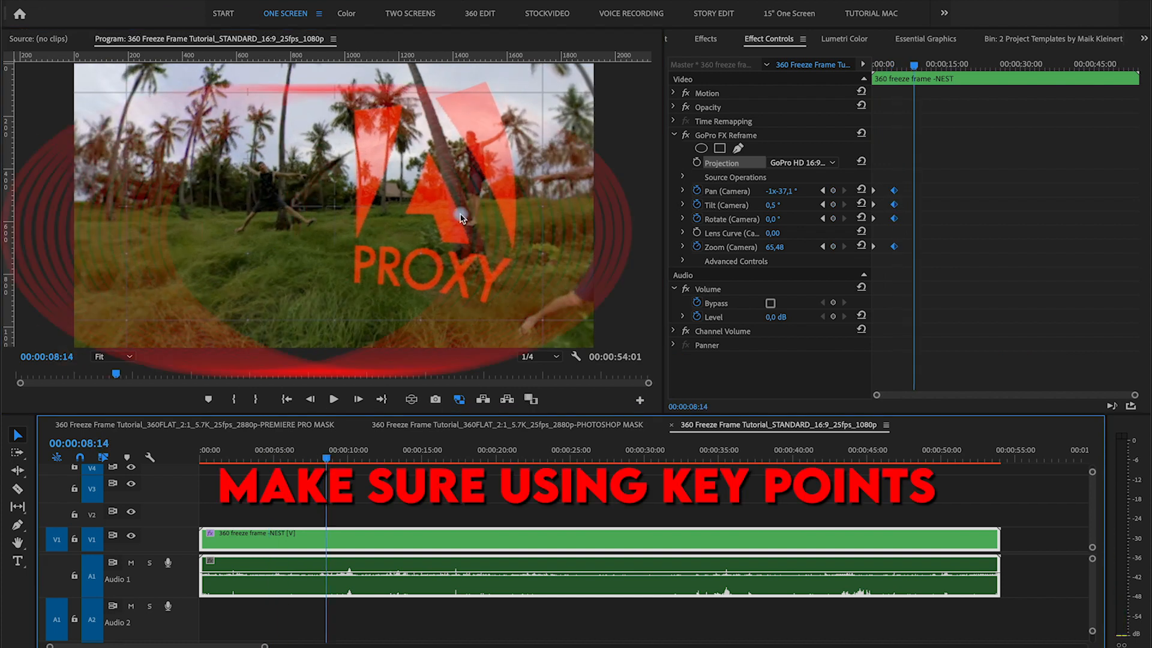
click(487, 457)
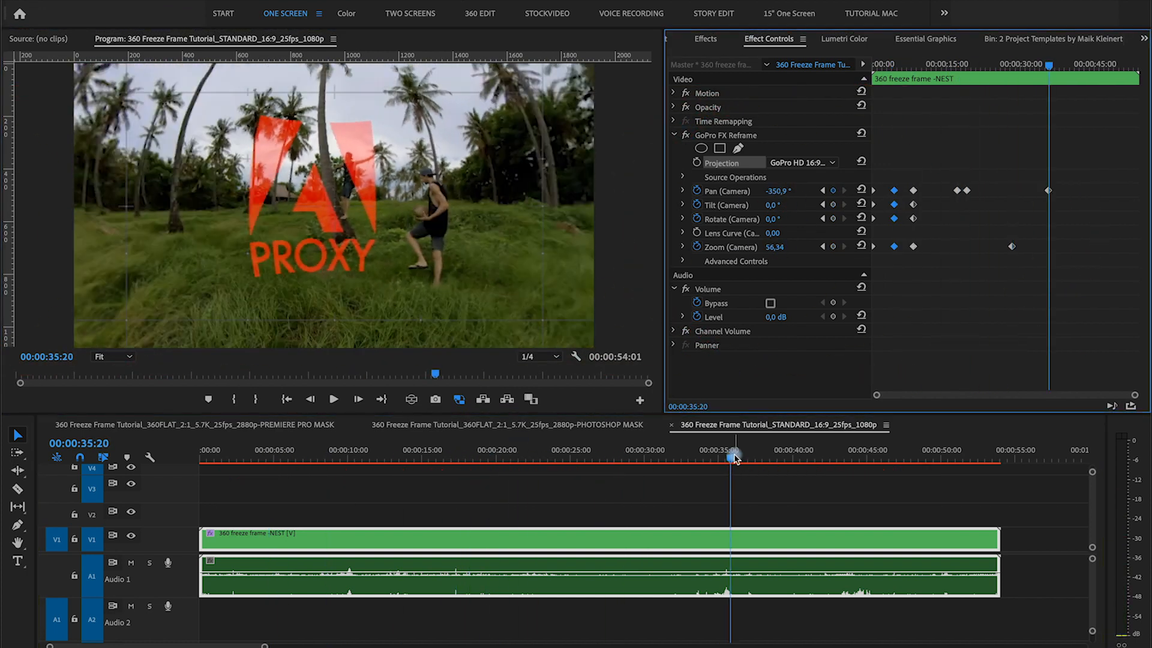
click(332, 399)
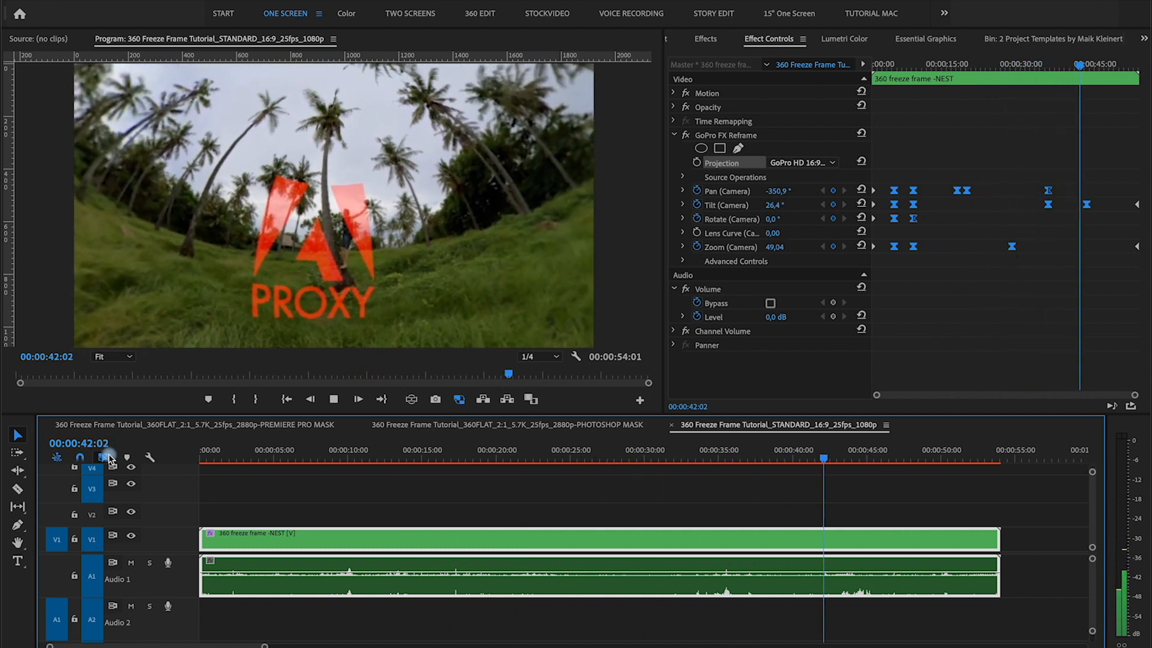
click(969, 457)
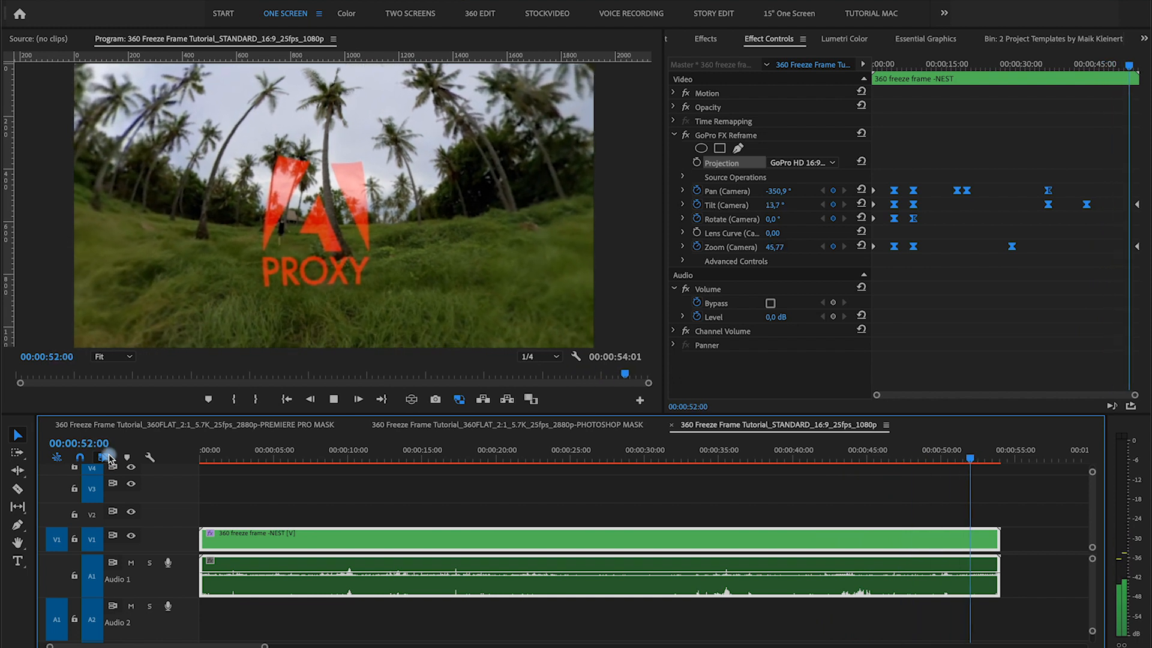
Step: Copy the Cinema Grade effect from the 360 mask sequence for the reframed nest
click(198, 424)
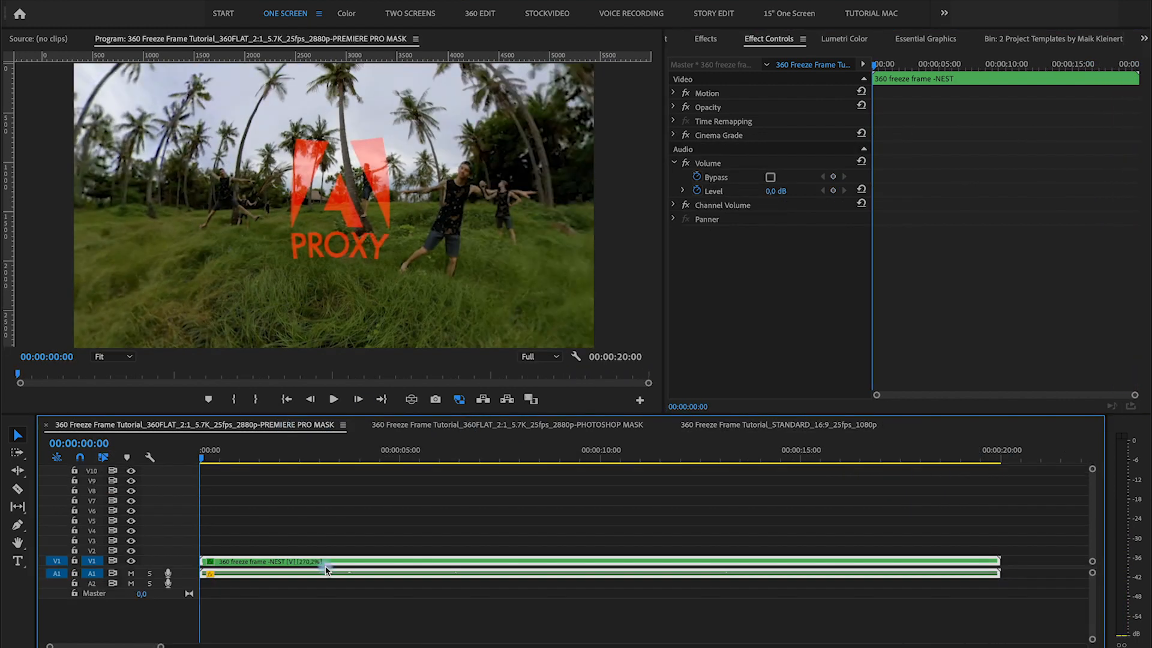
right_click(718, 135)
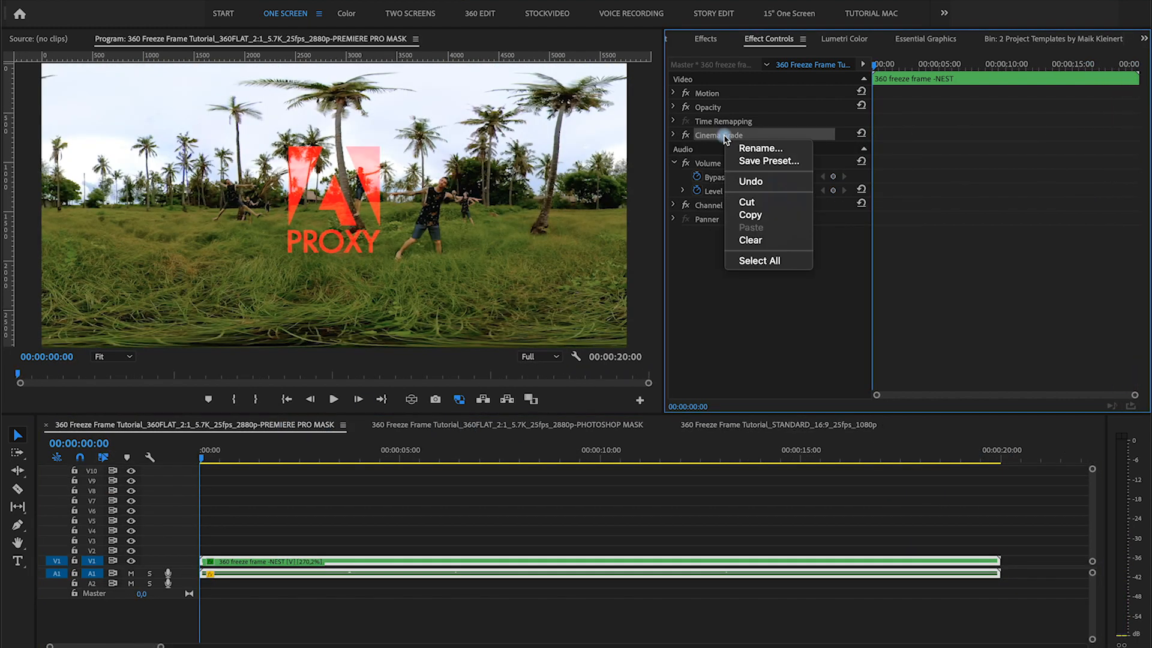
click(772, 425)
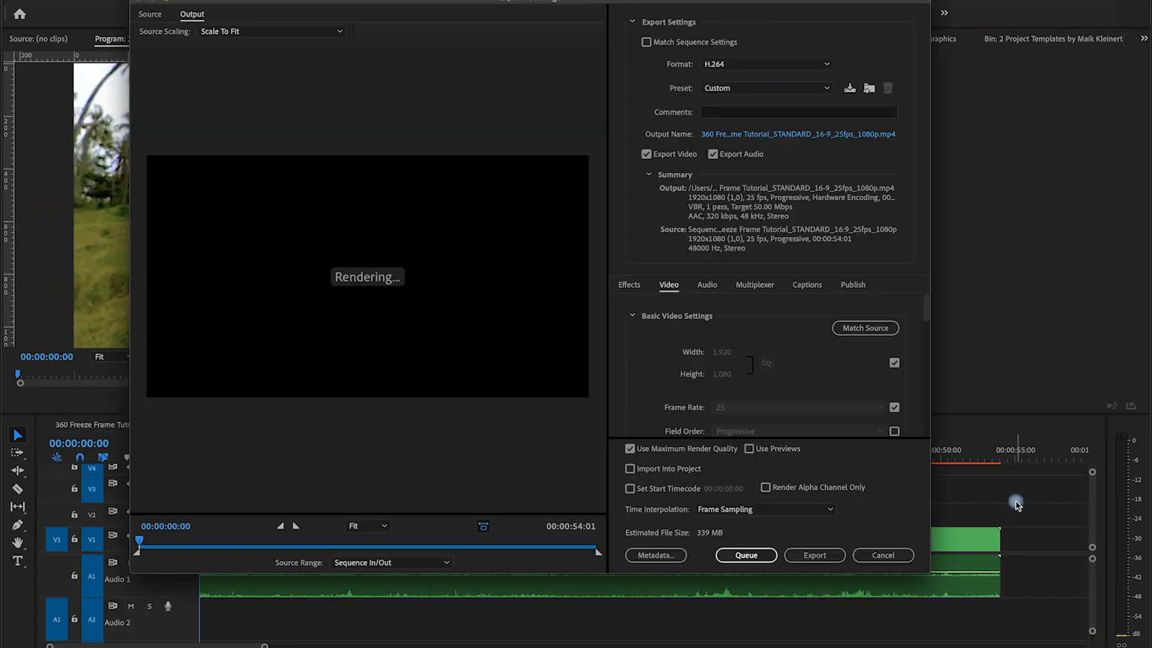
Step: Export the 1920x1080 H.264 video without VR at Maximum Render Quality
click(766, 88)
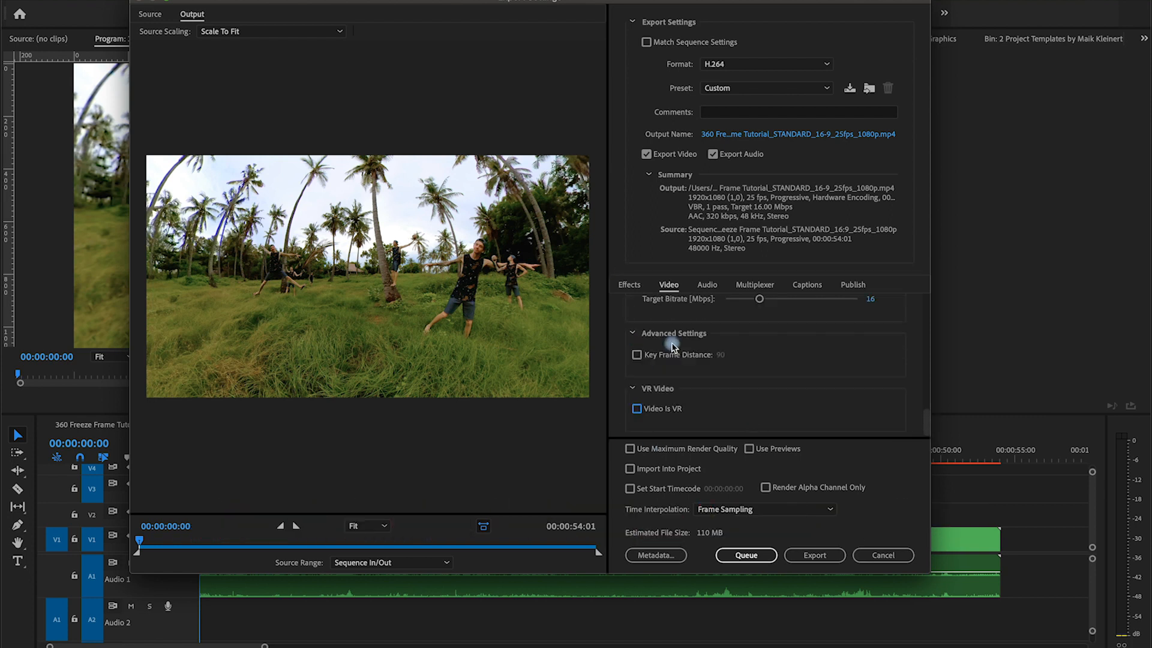
click(630, 449)
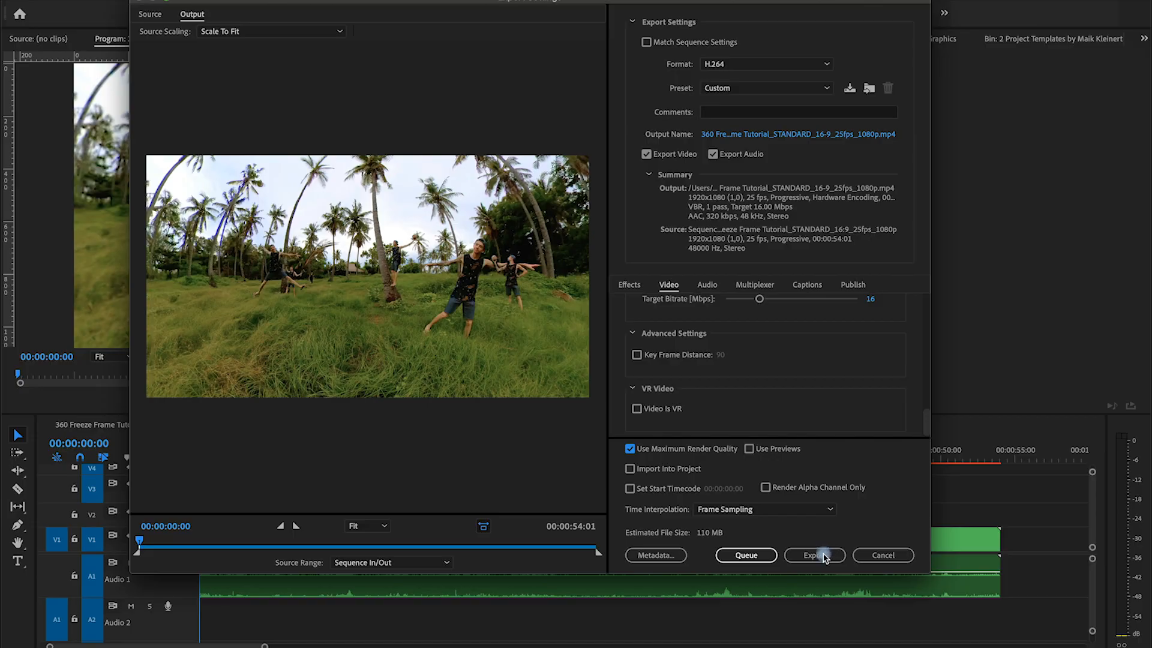